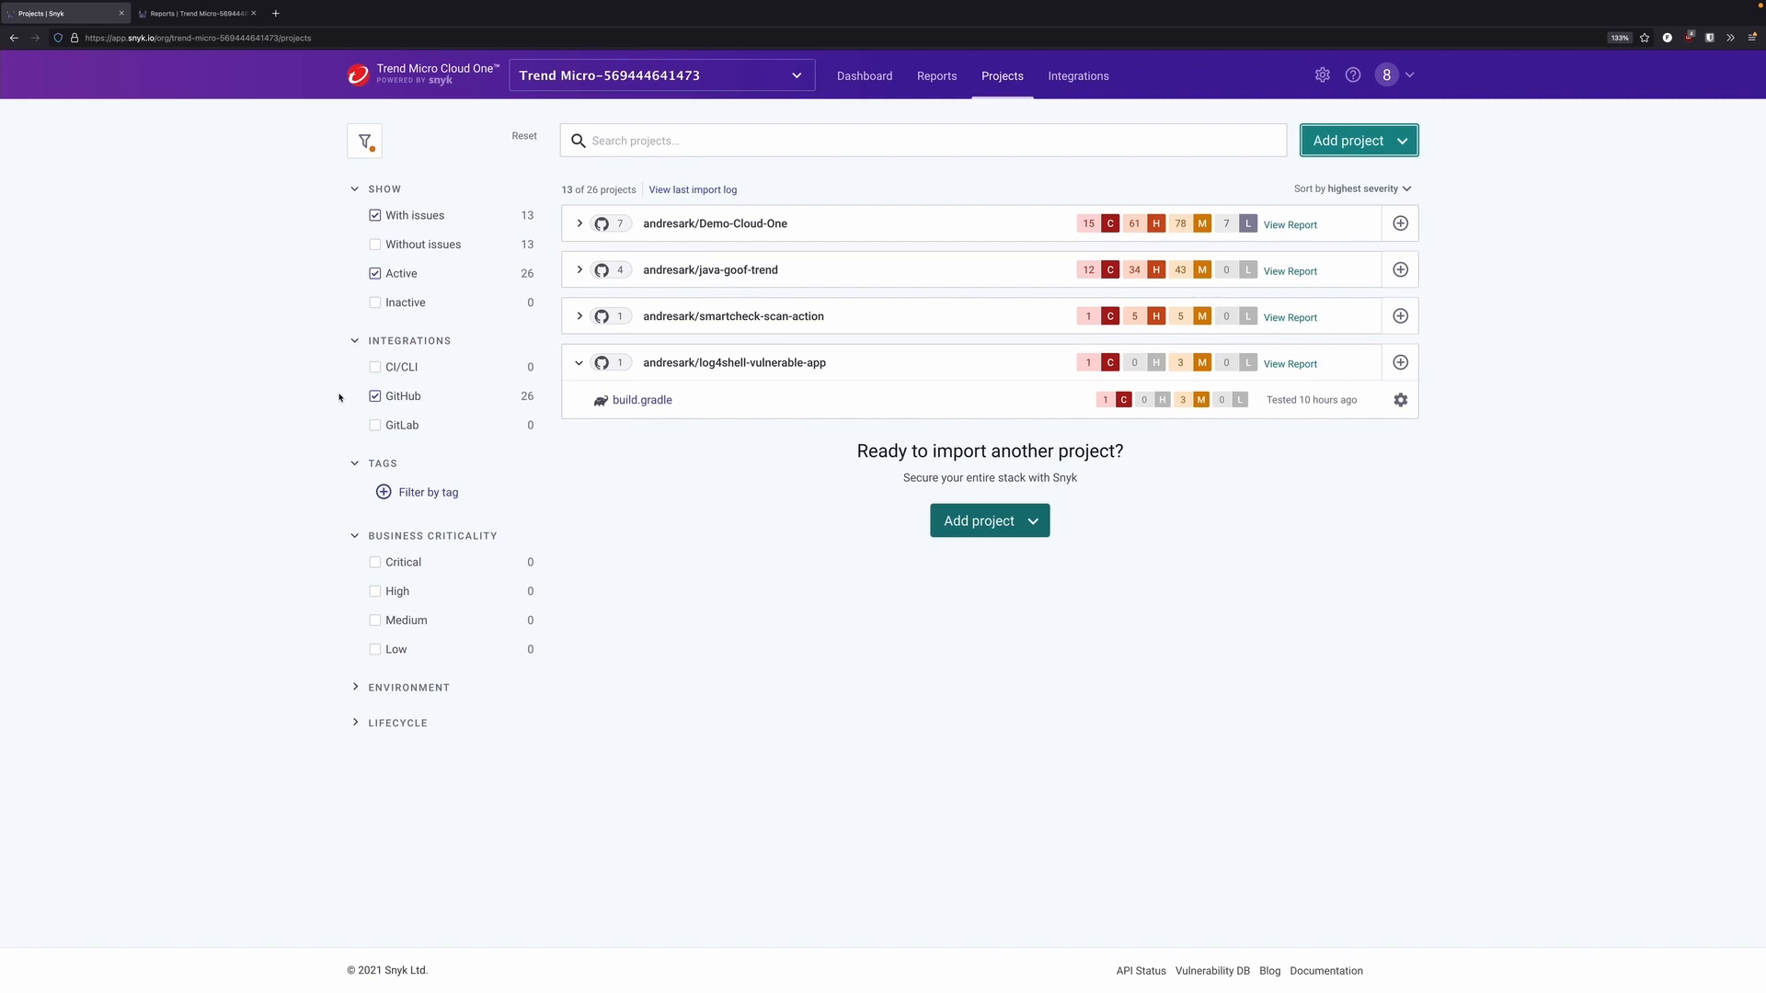
pyautogui.moveTo(712, 421)
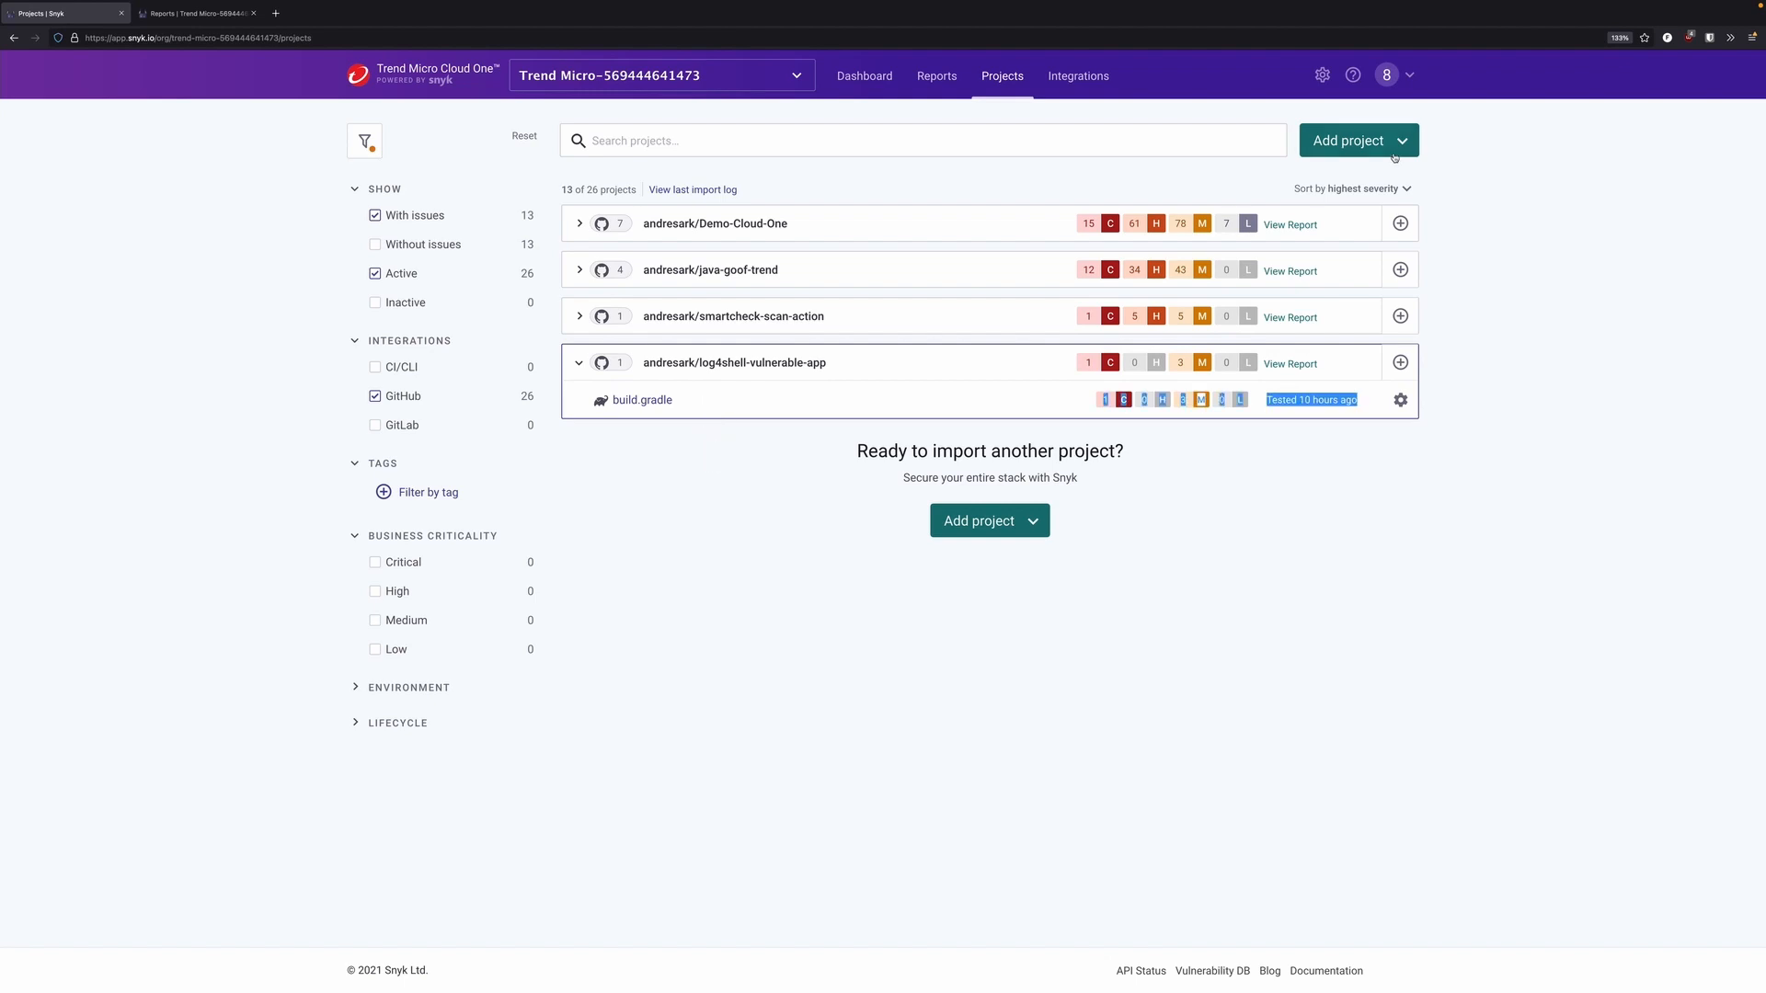
# Step: Reveal the import sources (GitHub, GitLab, CLI and others) for adding a new project
pyautogui.click(1357, 140)
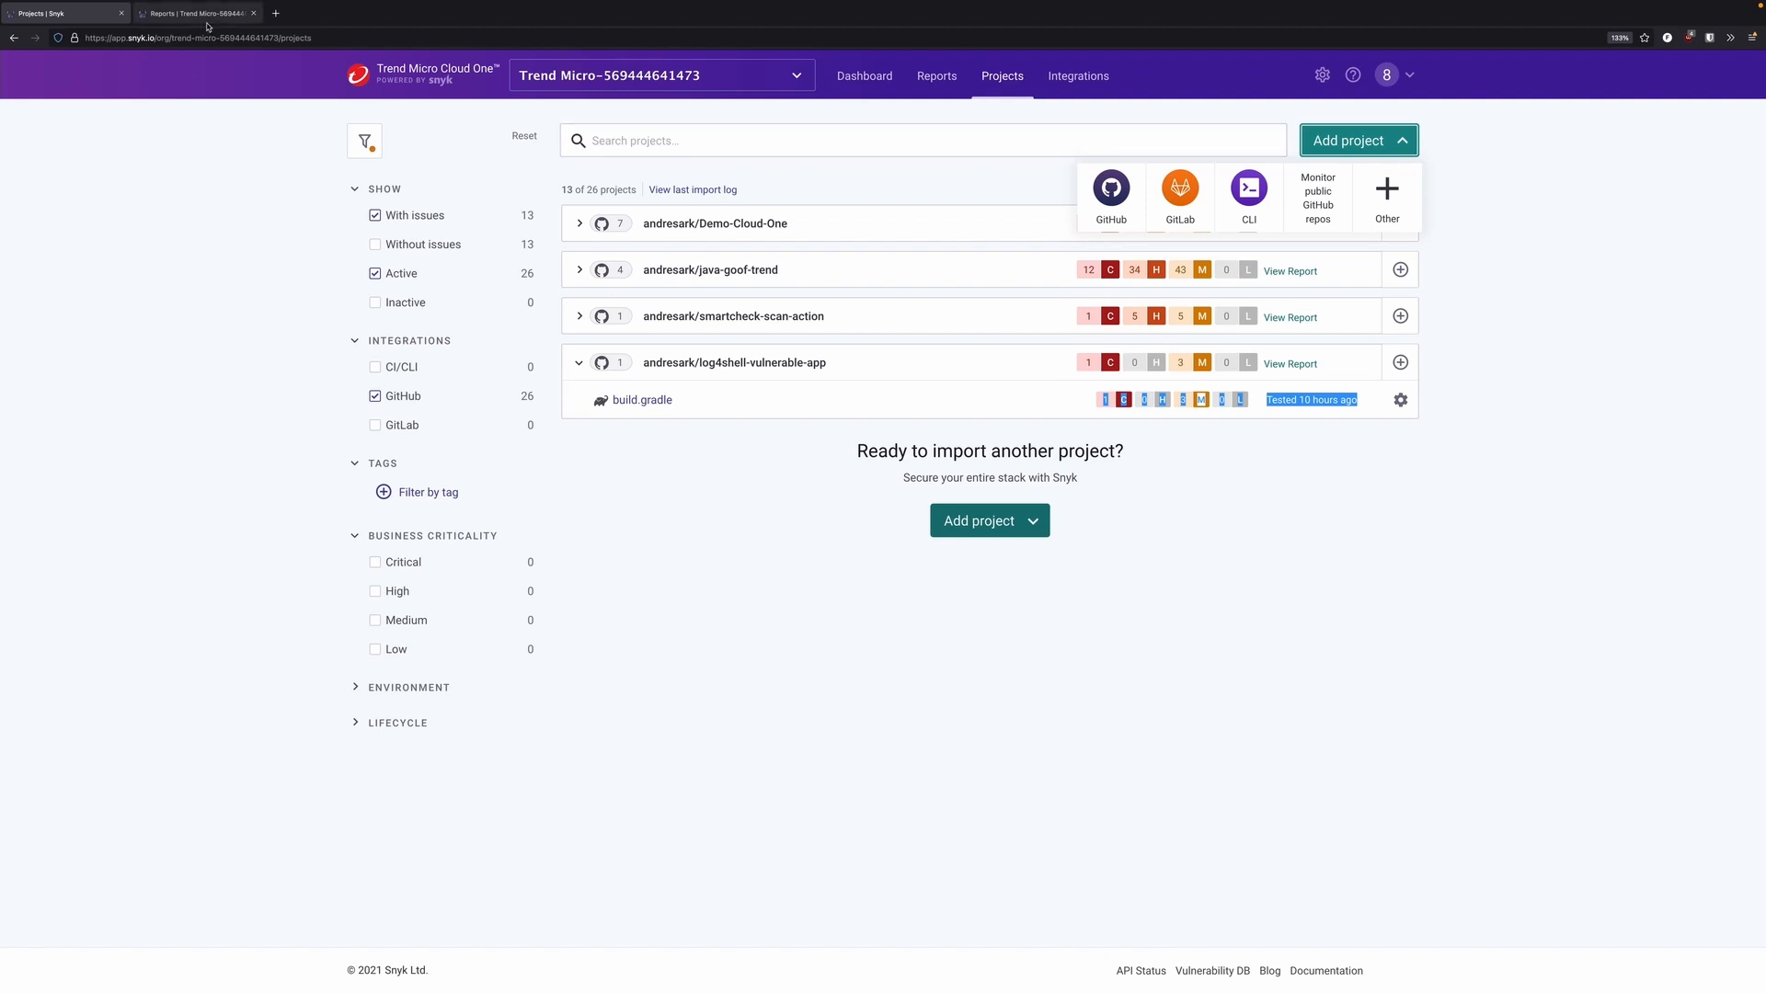
# Step: Filter the Dependencies report by 'log4j' and select the log4j-core match leading to the build.gradle project
pyautogui.click(191, 12)
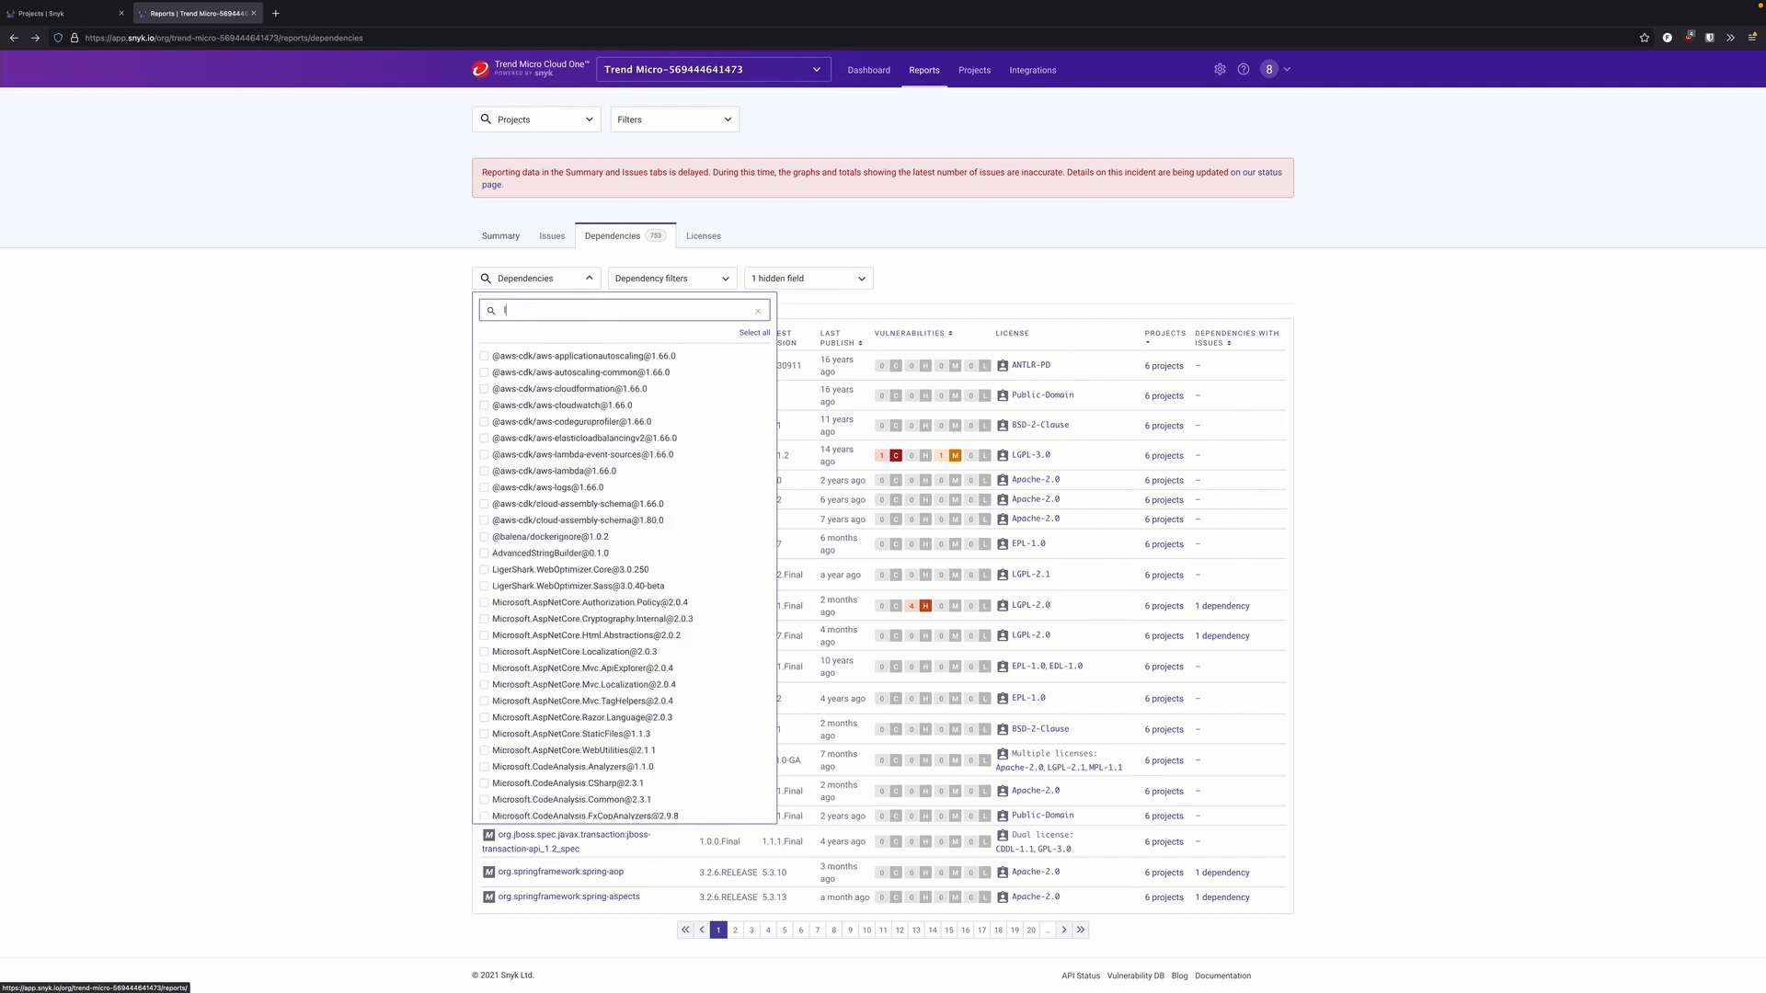
pyautogui.write('log4j')
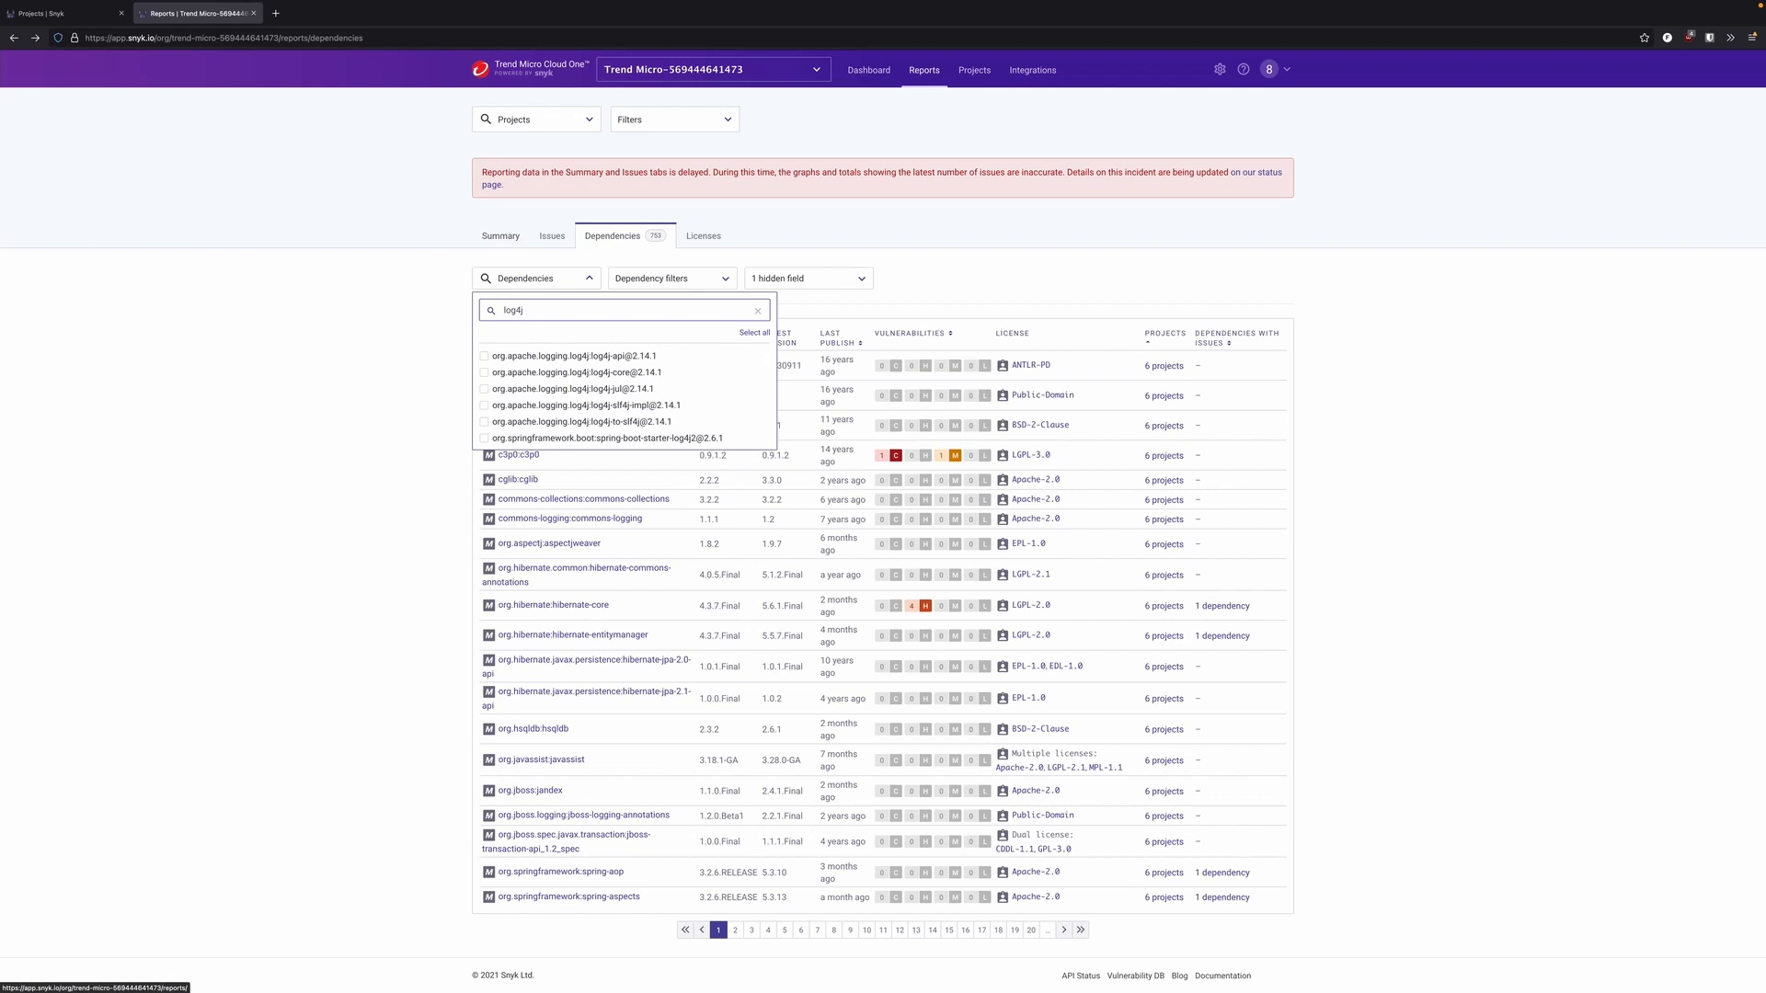
pyautogui.click(753, 332)
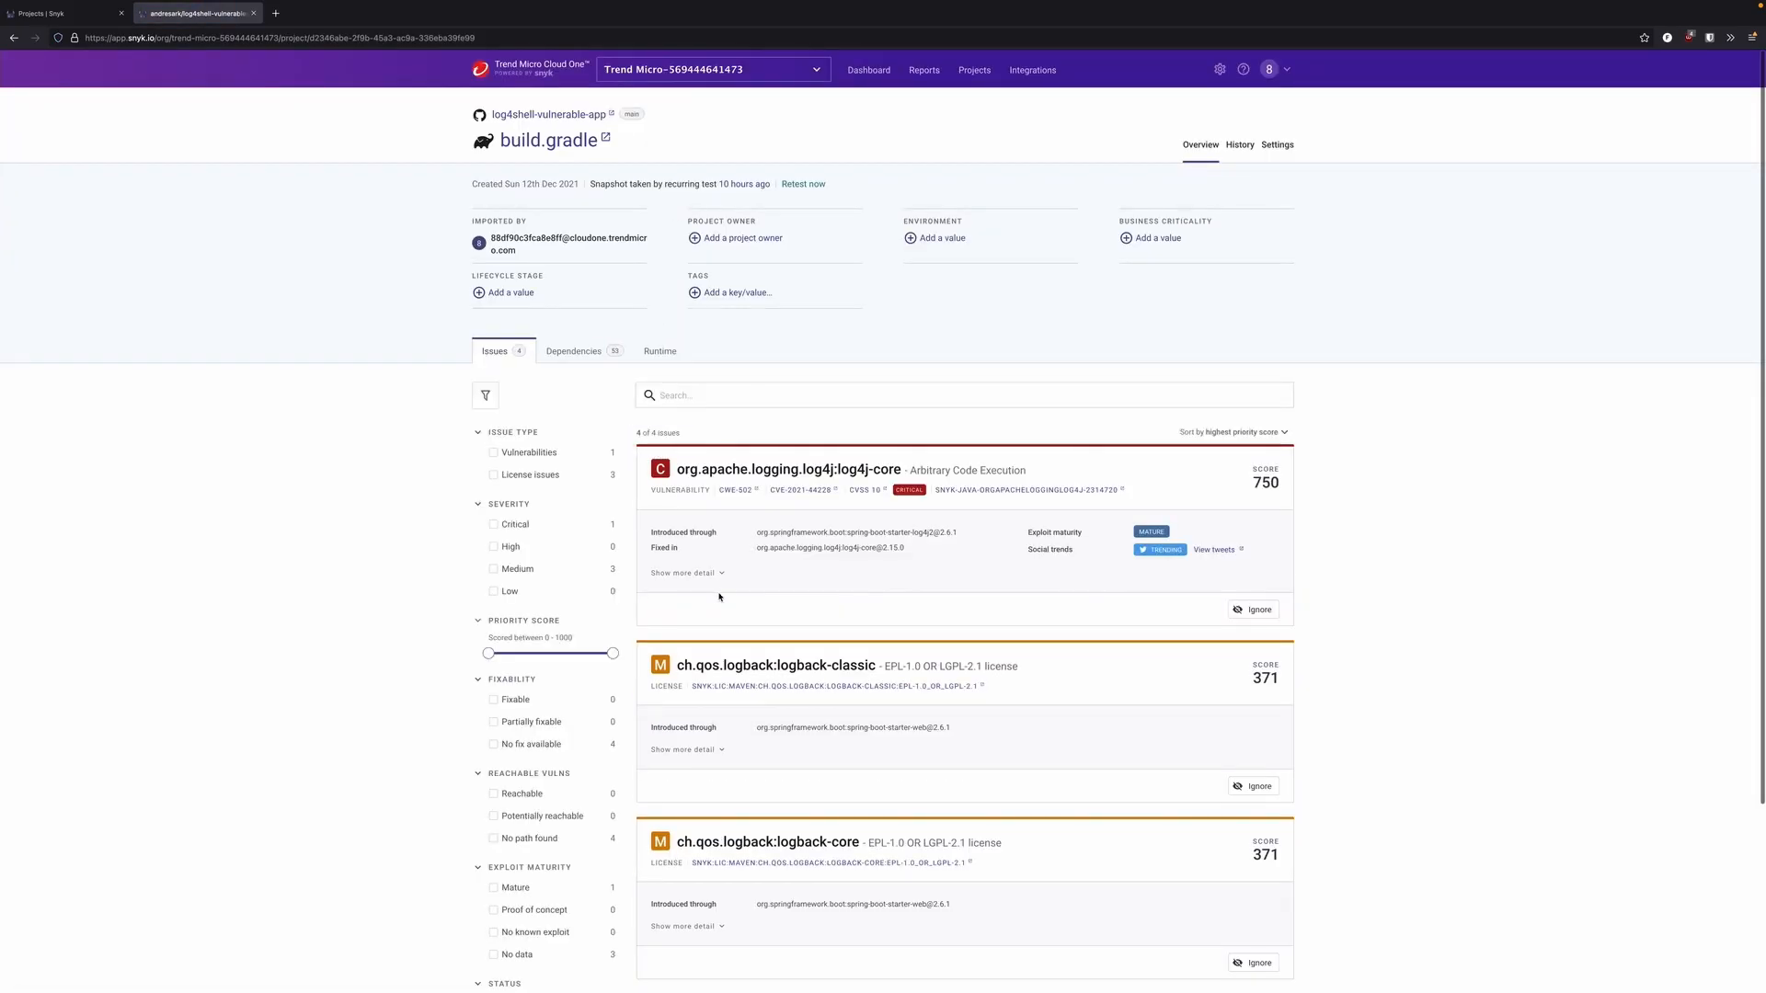
# Step: Switch to the Workload Security browser tab listing active computers under Smart Folders
pyautogui.click(683, 573)
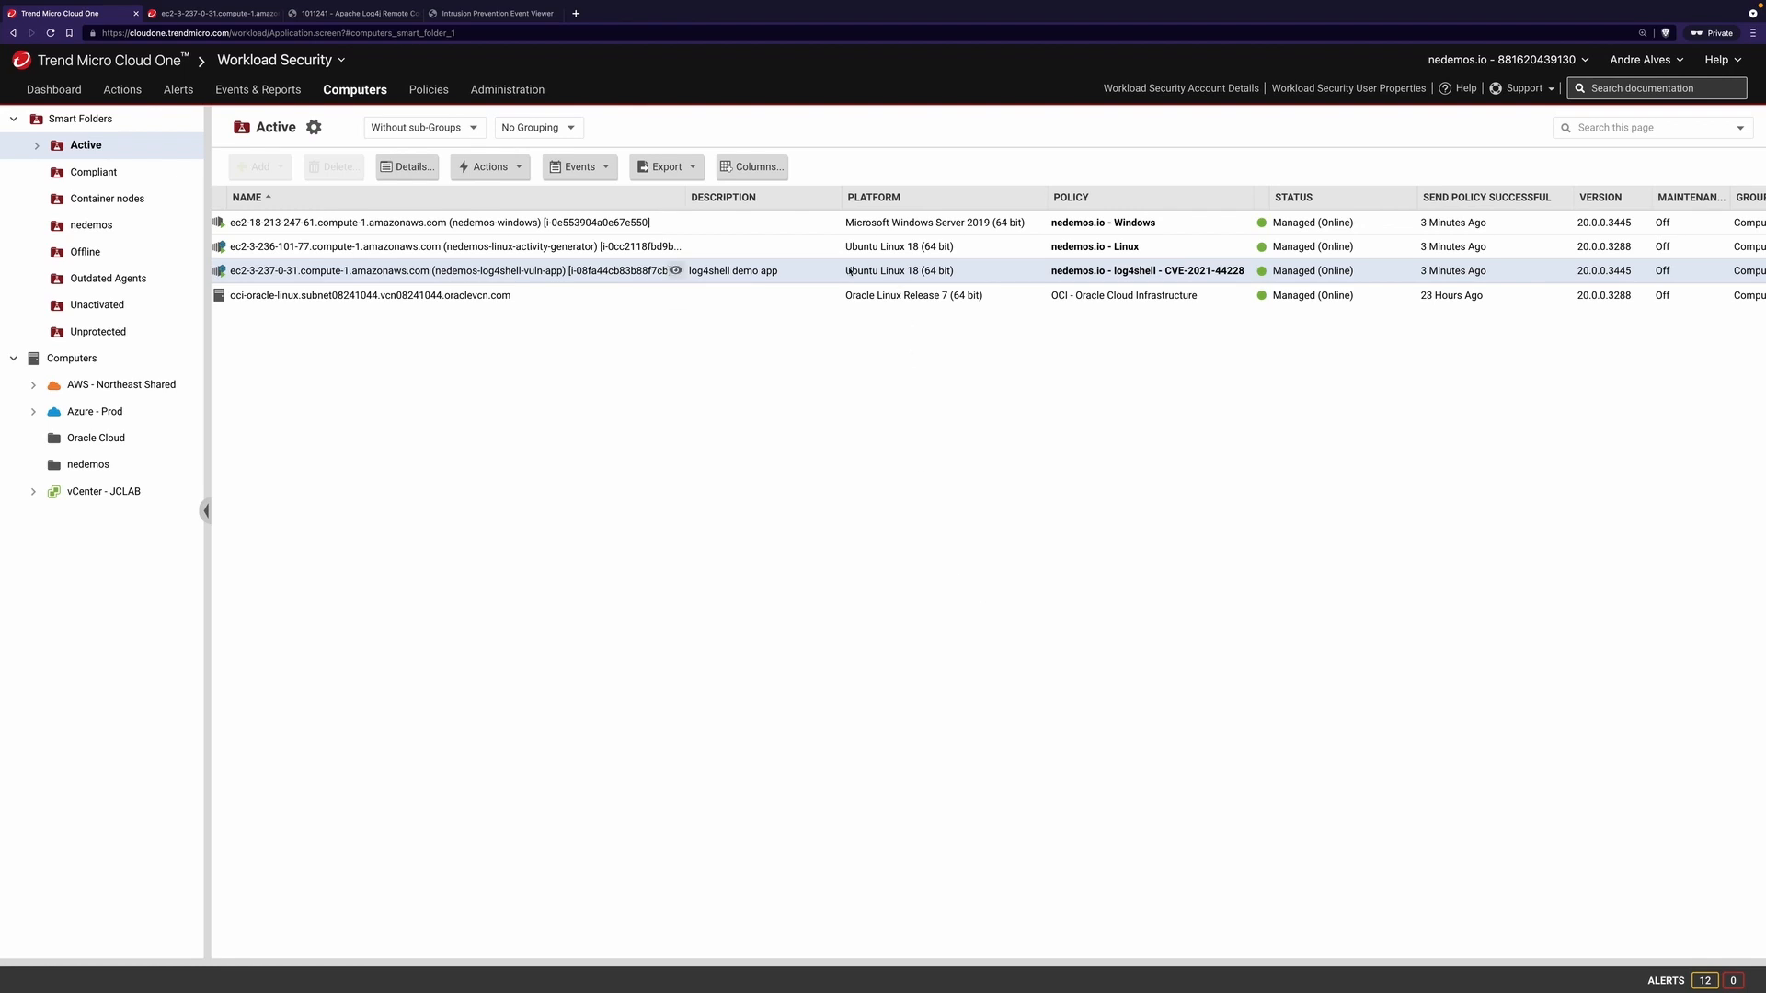
# Step: Select all four computers and bring up the nedemos-log4shell-vuln-app host's Computer editor
pyautogui.rightClick(831, 228)
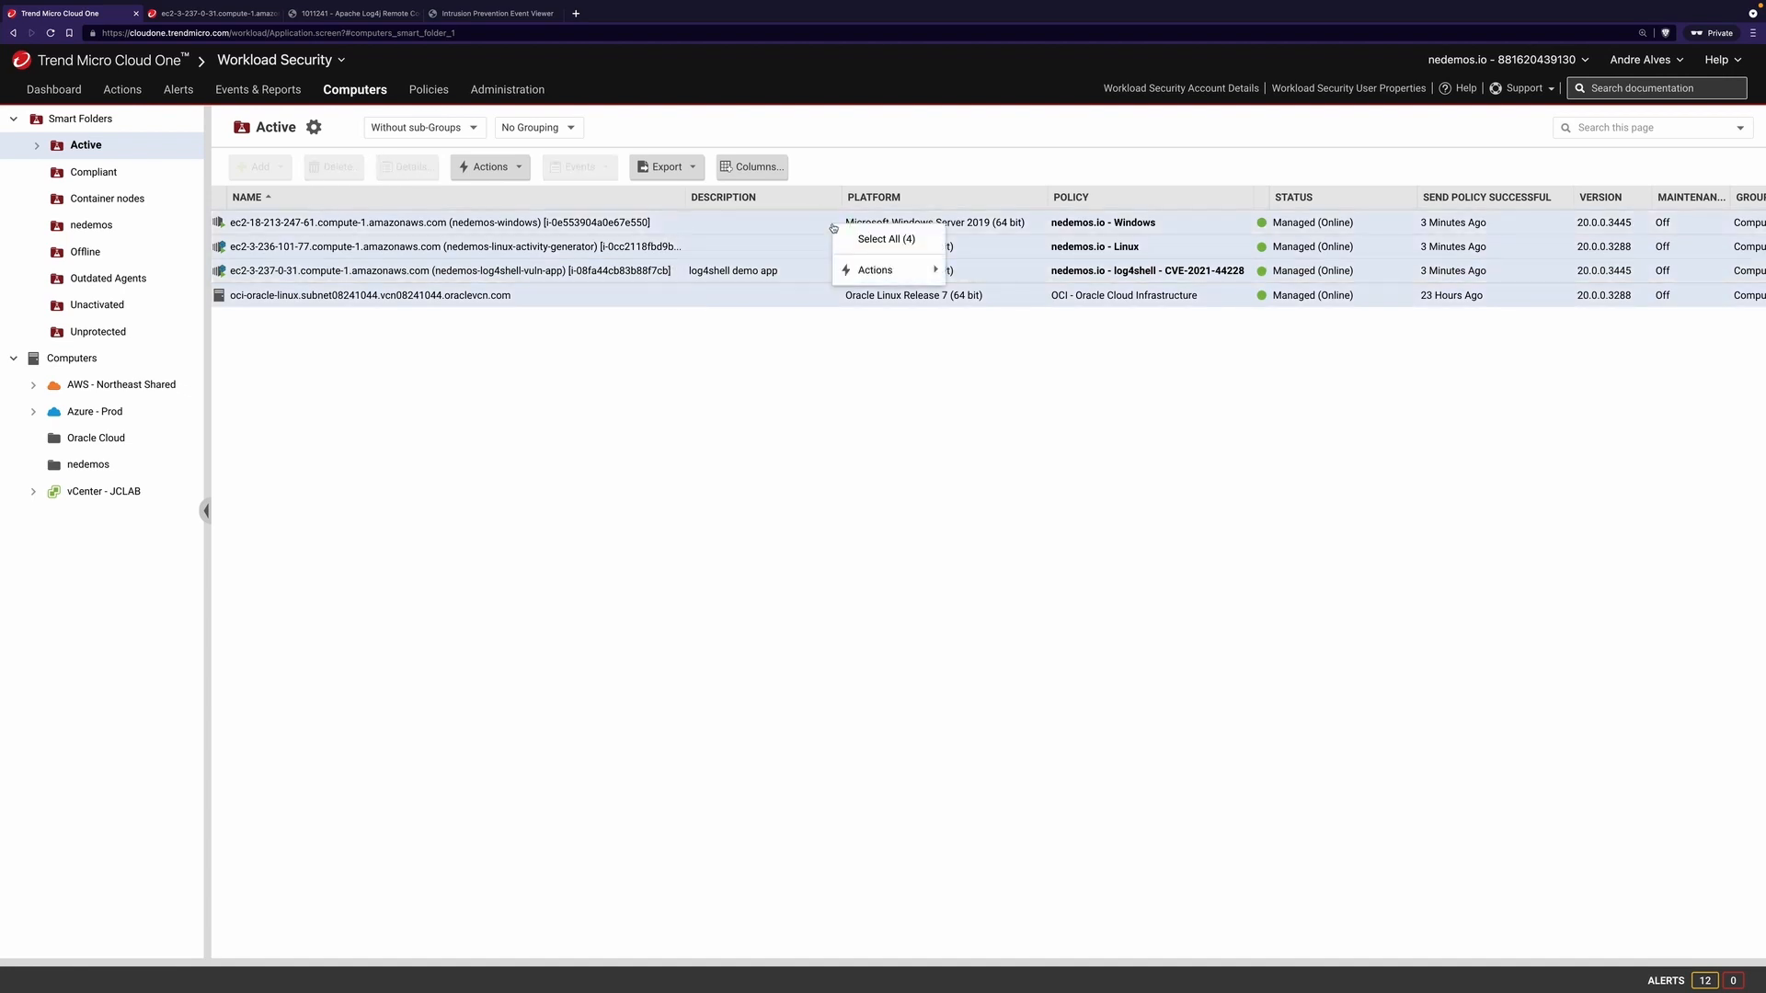
pyautogui.click(874, 270)
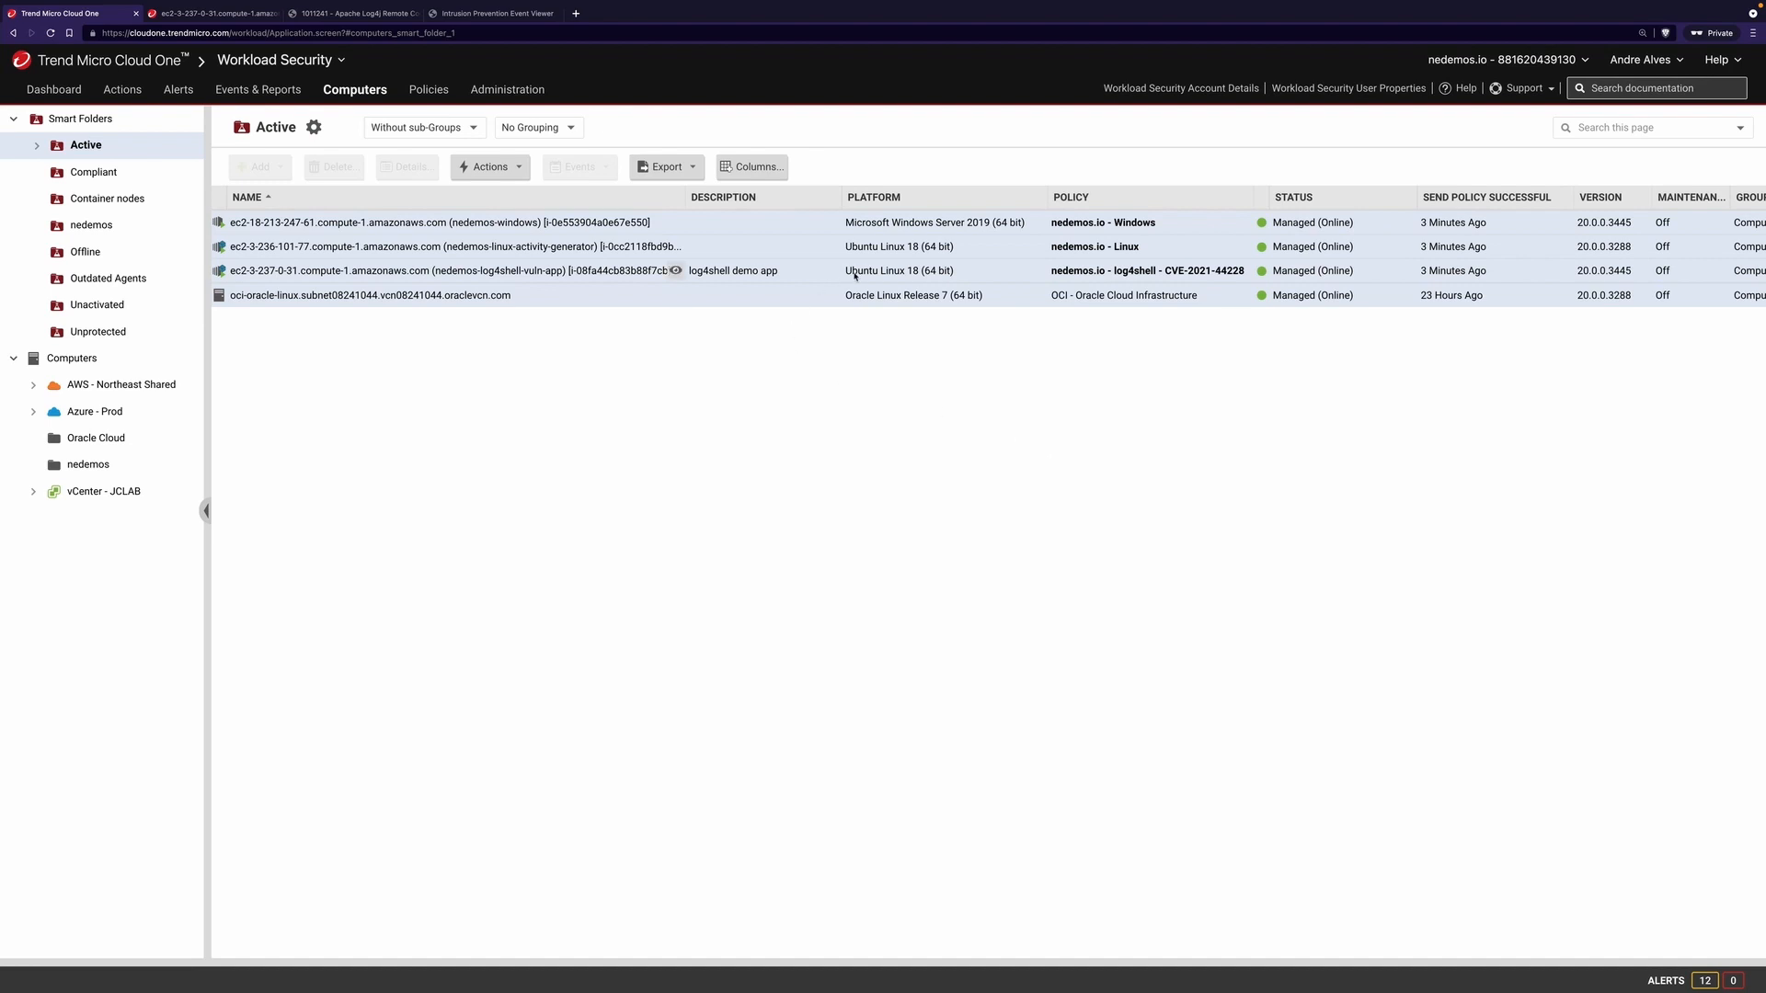
pyautogui.doubleClick(439, 271)
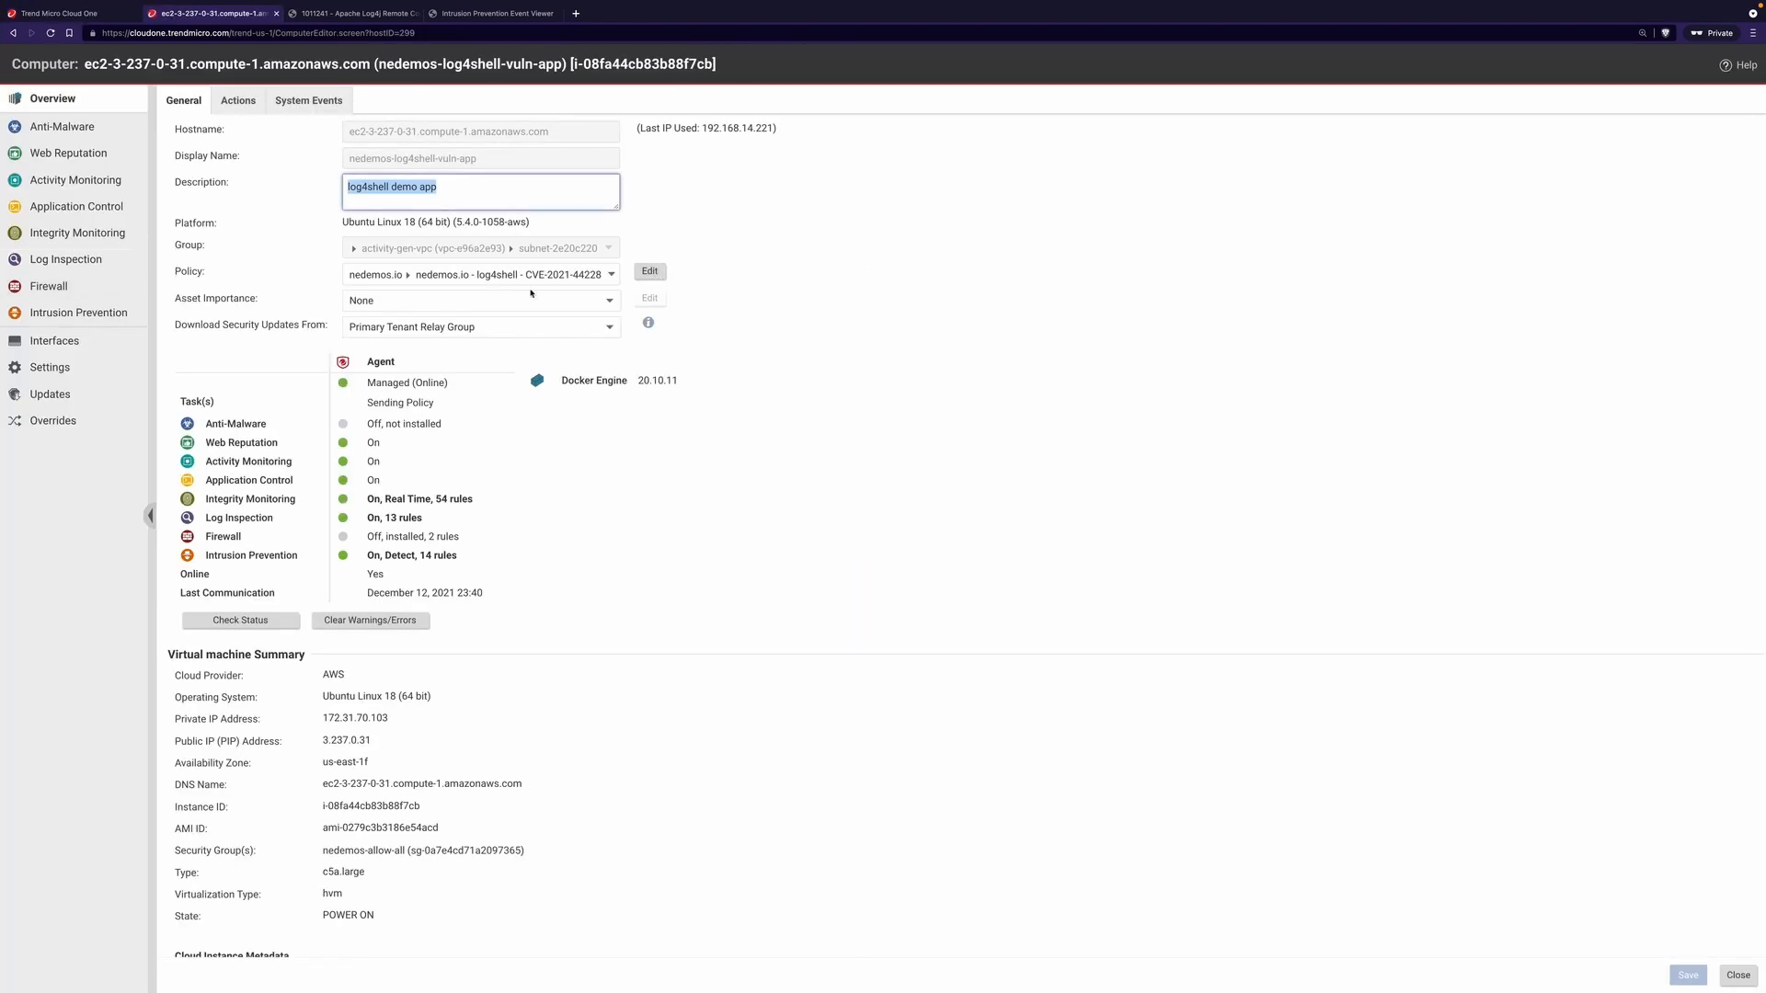
# Step: Review the Vulnerability details of Intrusion Prevention rule 1011242 Apache Log4j, then return to the rule list
pyautogui.click(79, 312)
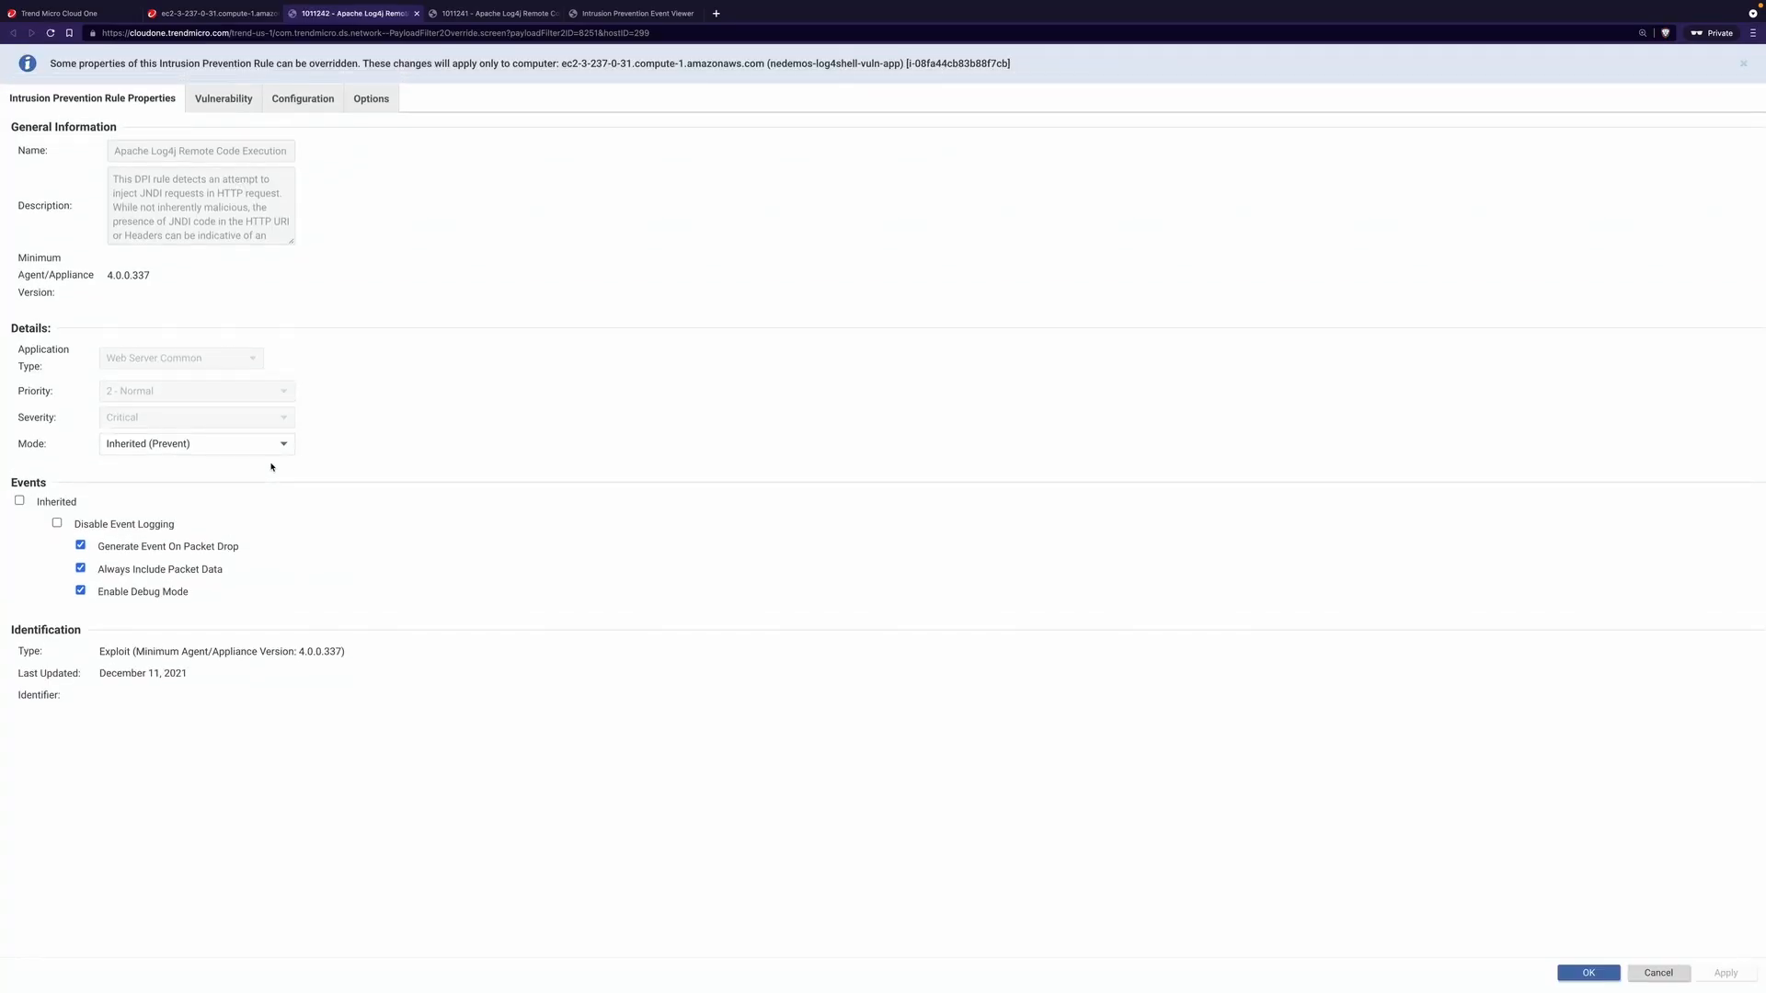
pyautogui.click(222, 98)
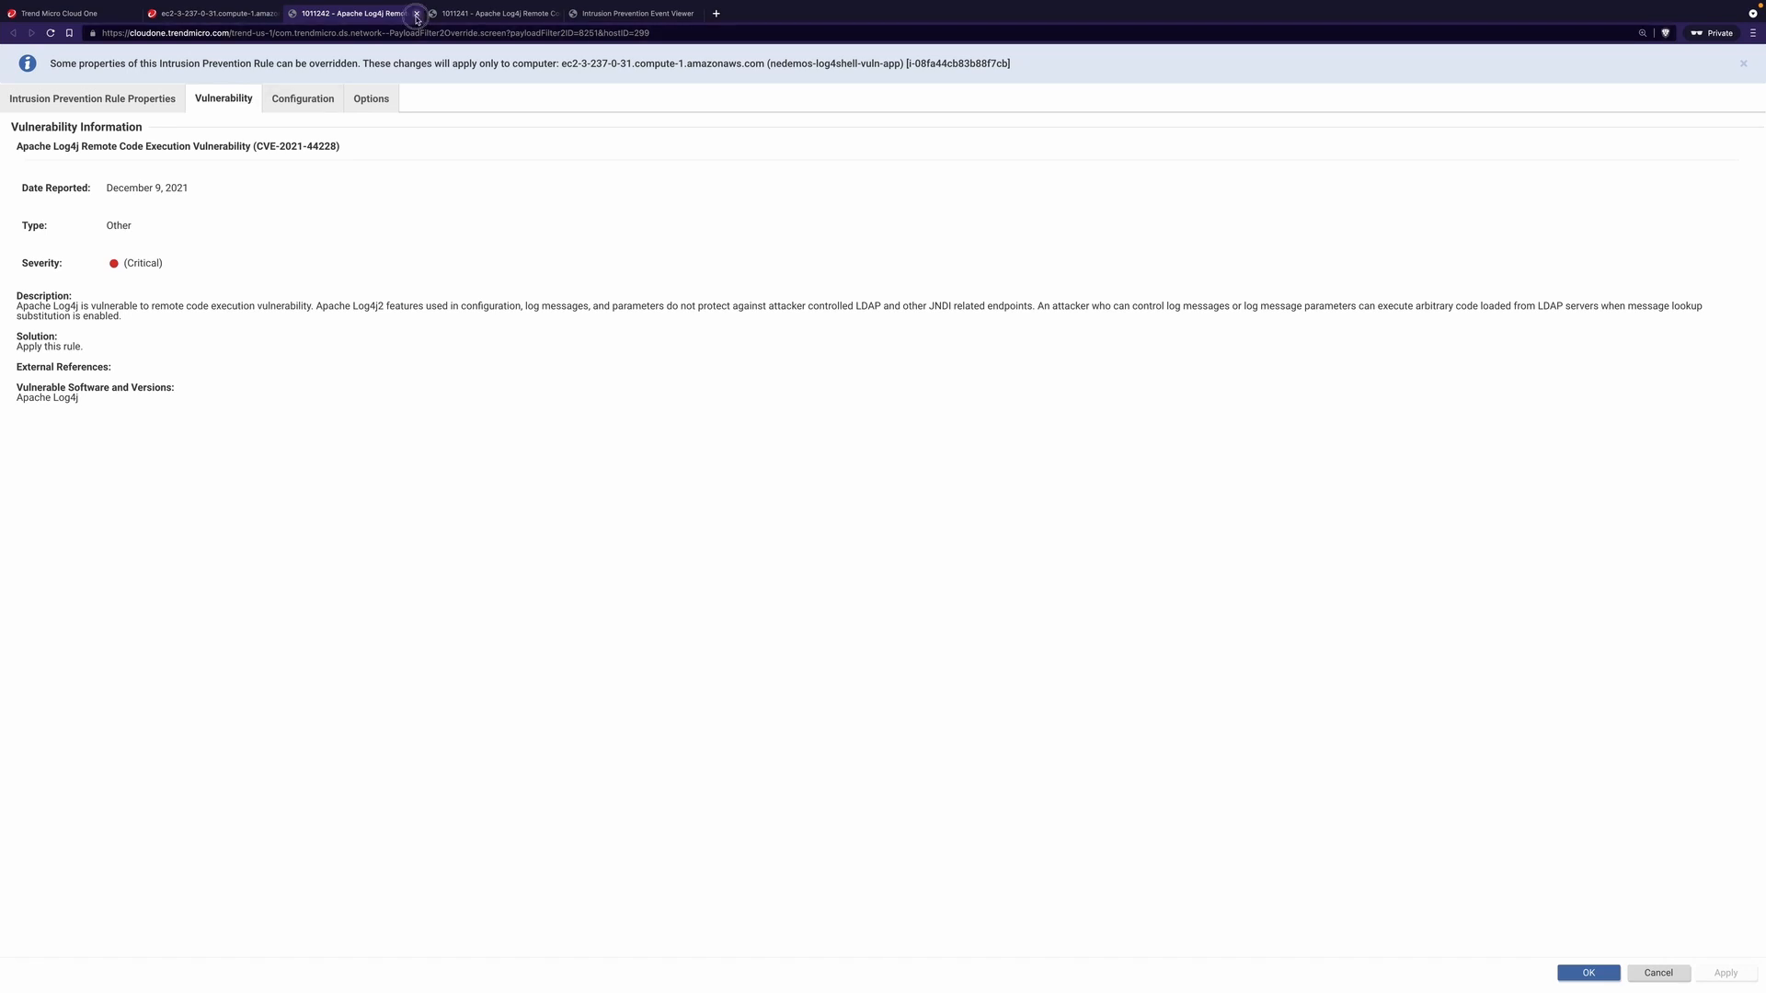
pyautogui.click(417, 12)
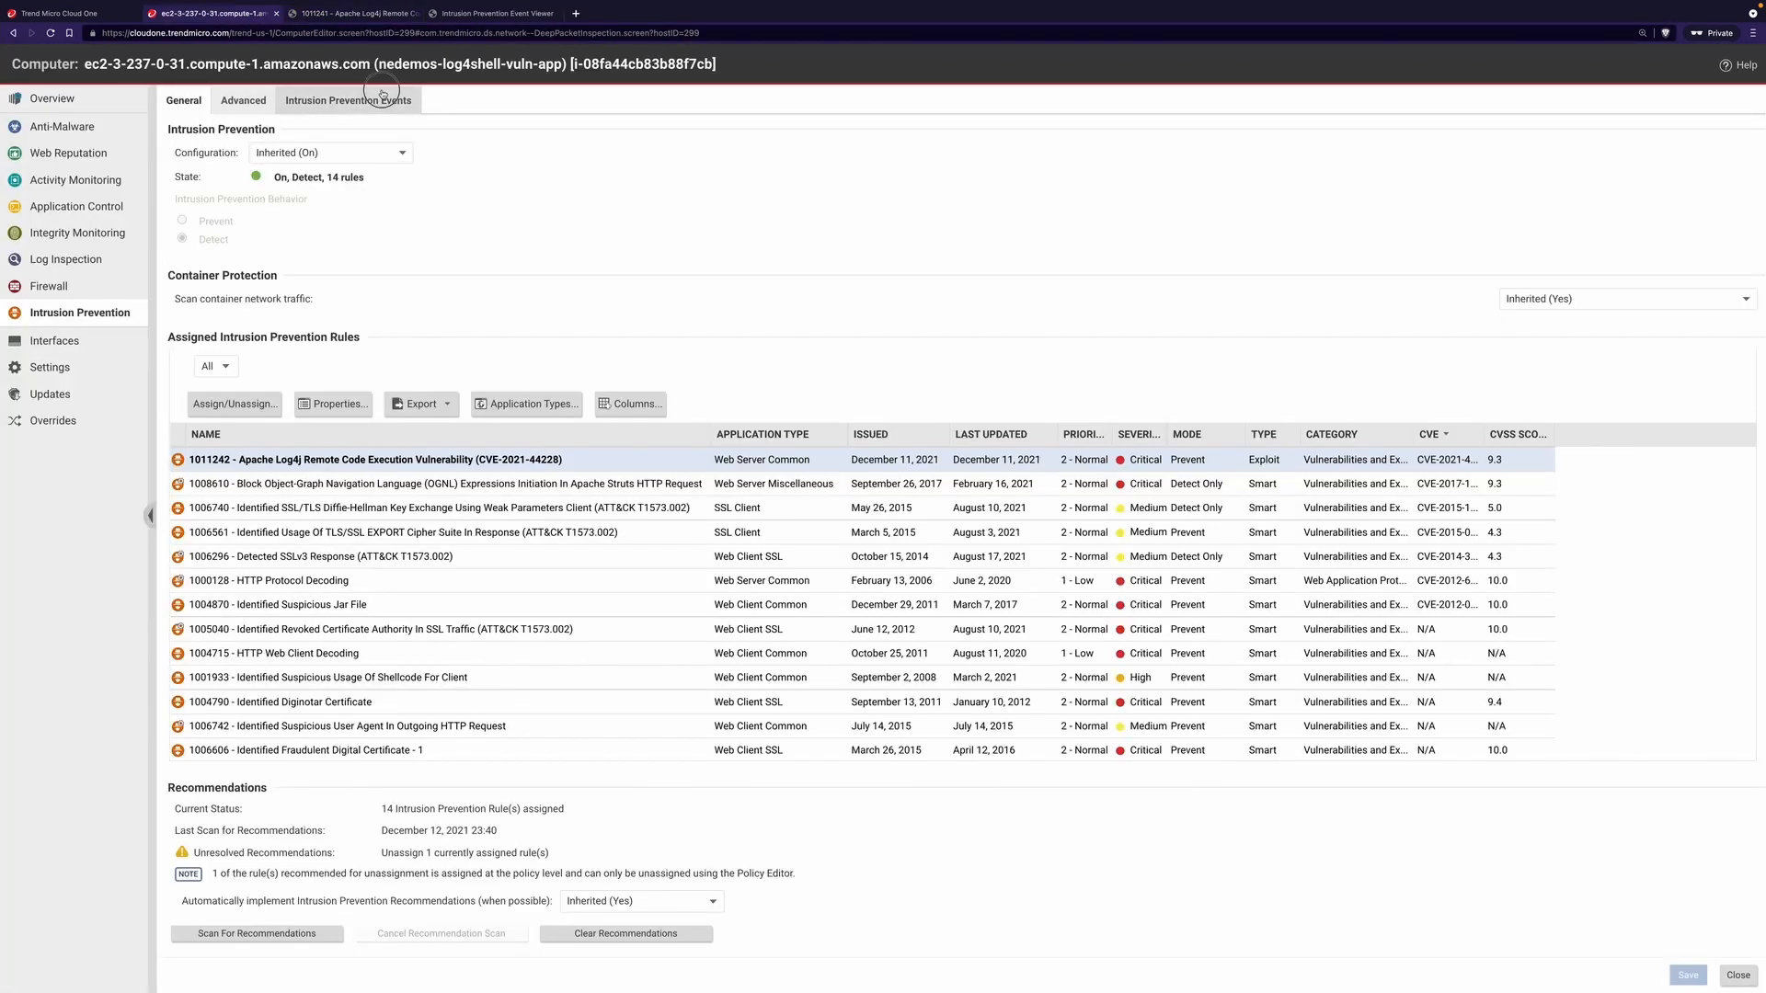
# Step: List the host's Intrusion Prevention events and inspect the newest Apache Struts OGNL detection
pyautogui.click(348, 100)
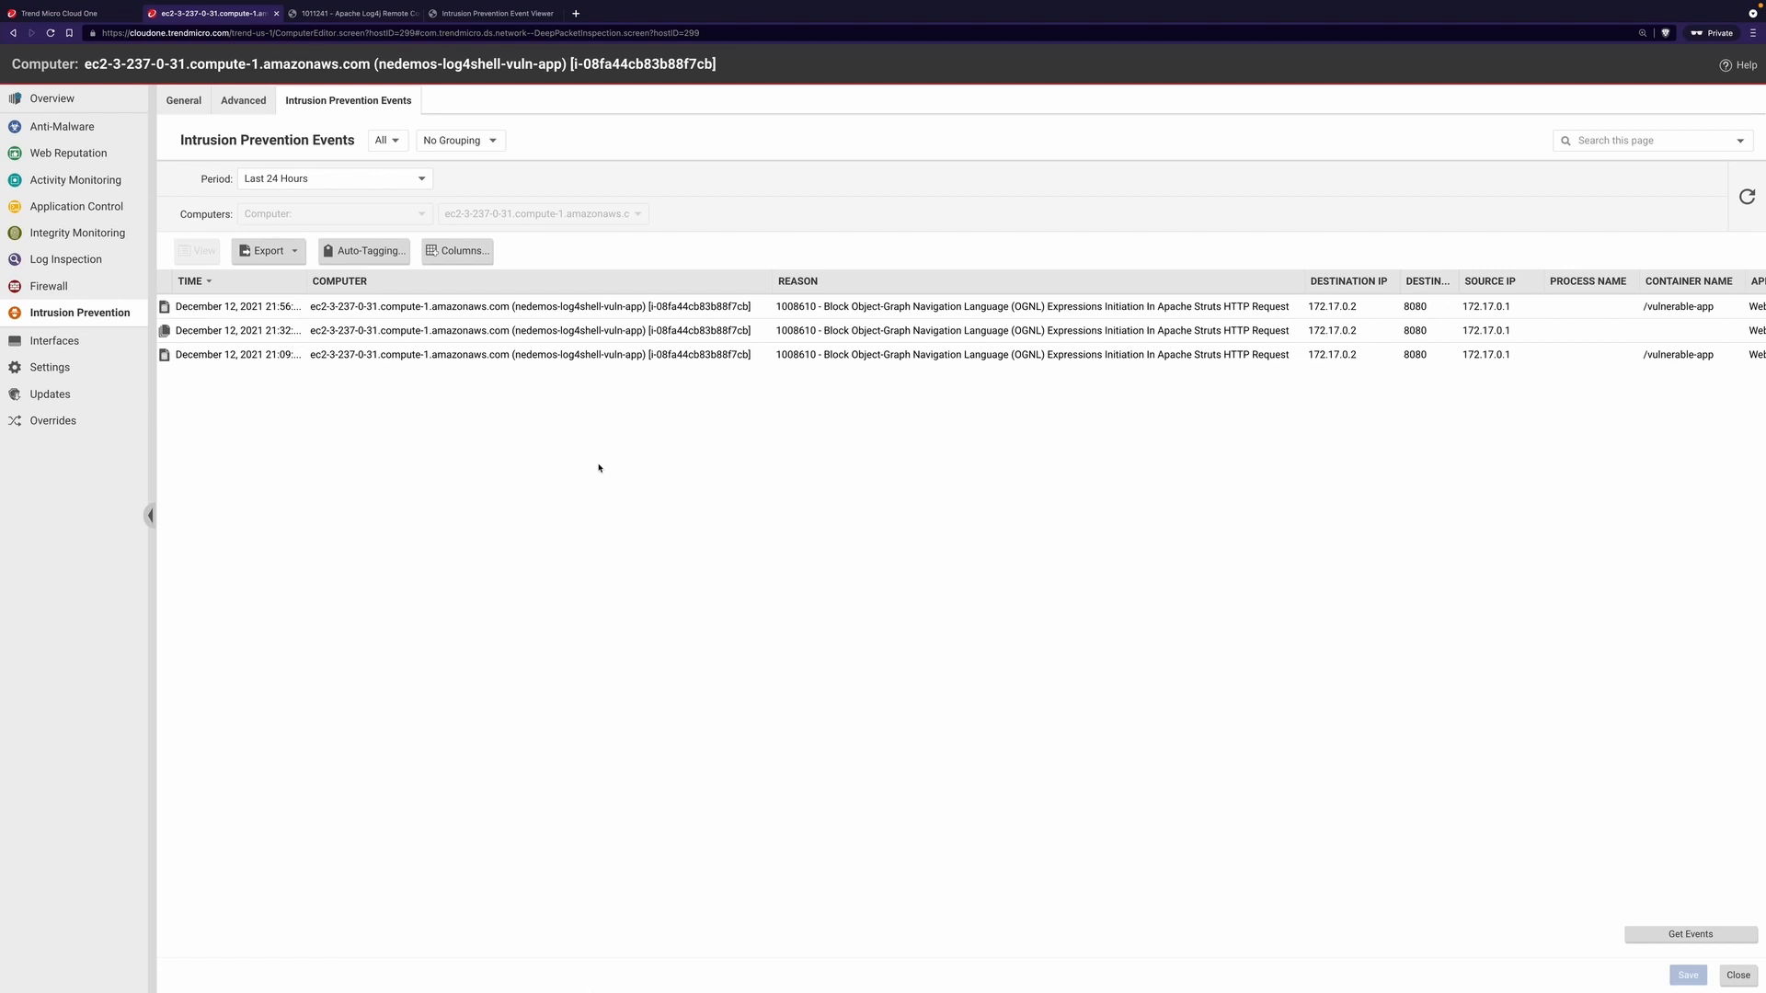
pyautogui.moveTo(489, 391)
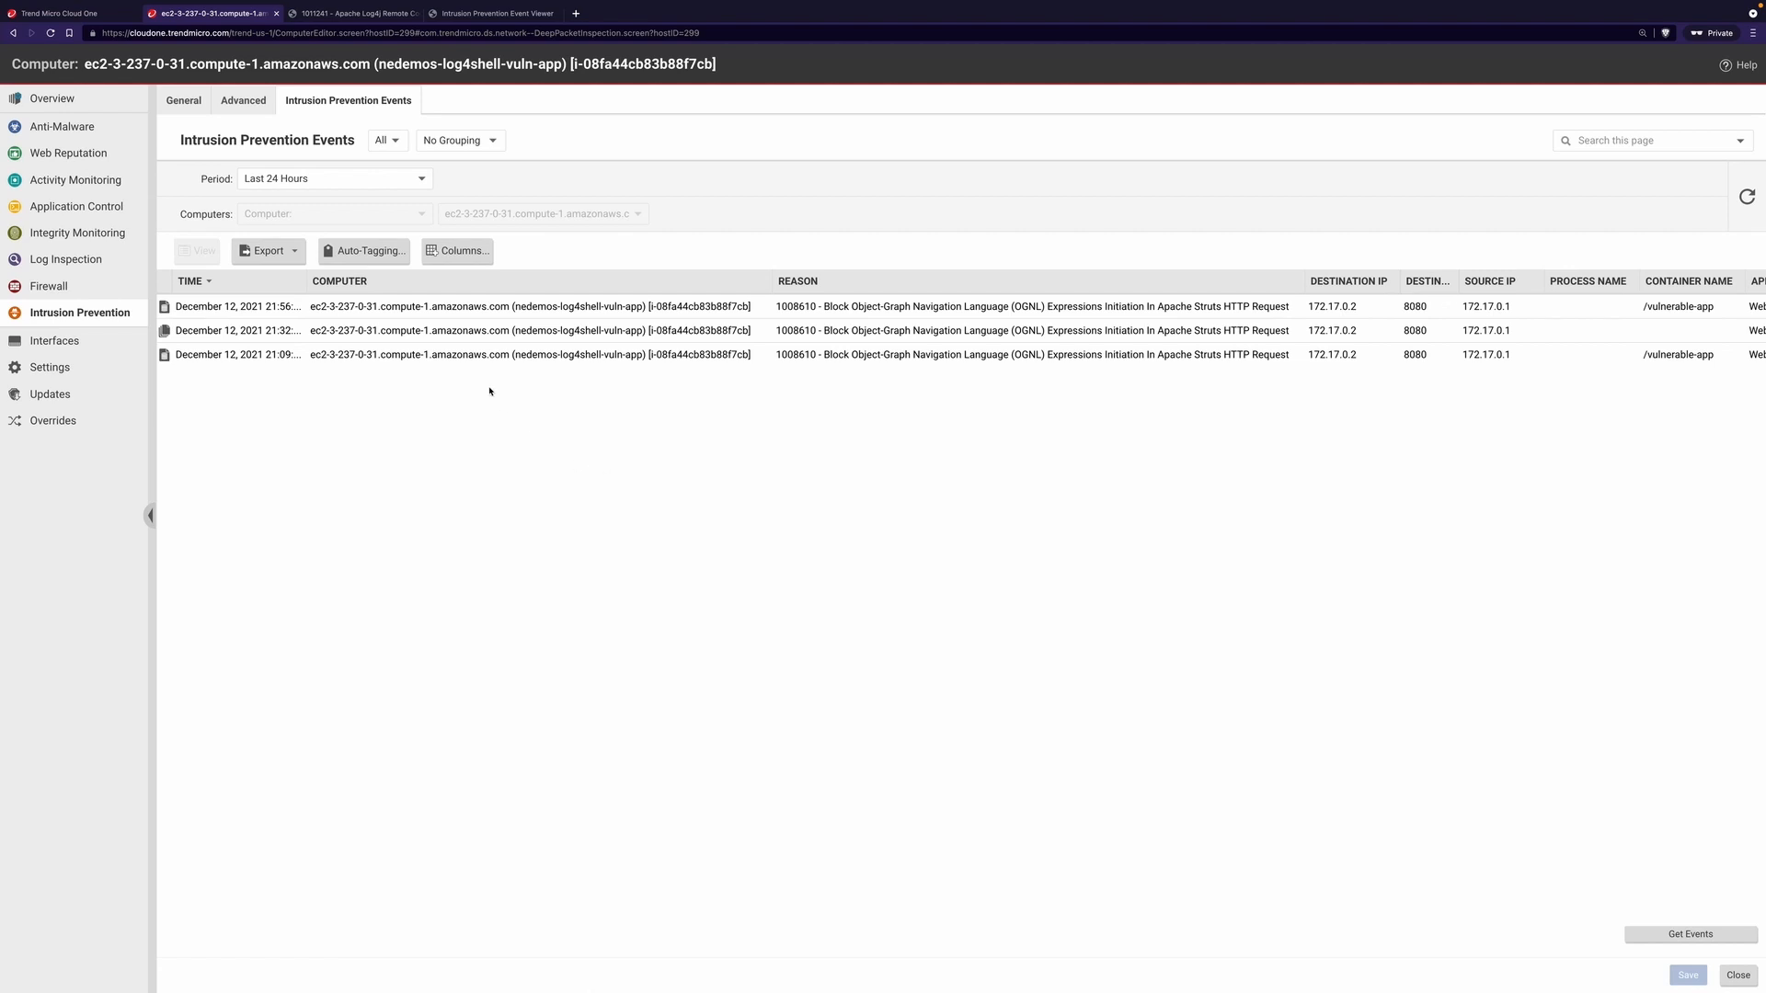
pyautogui.doubleClick(237, 305)
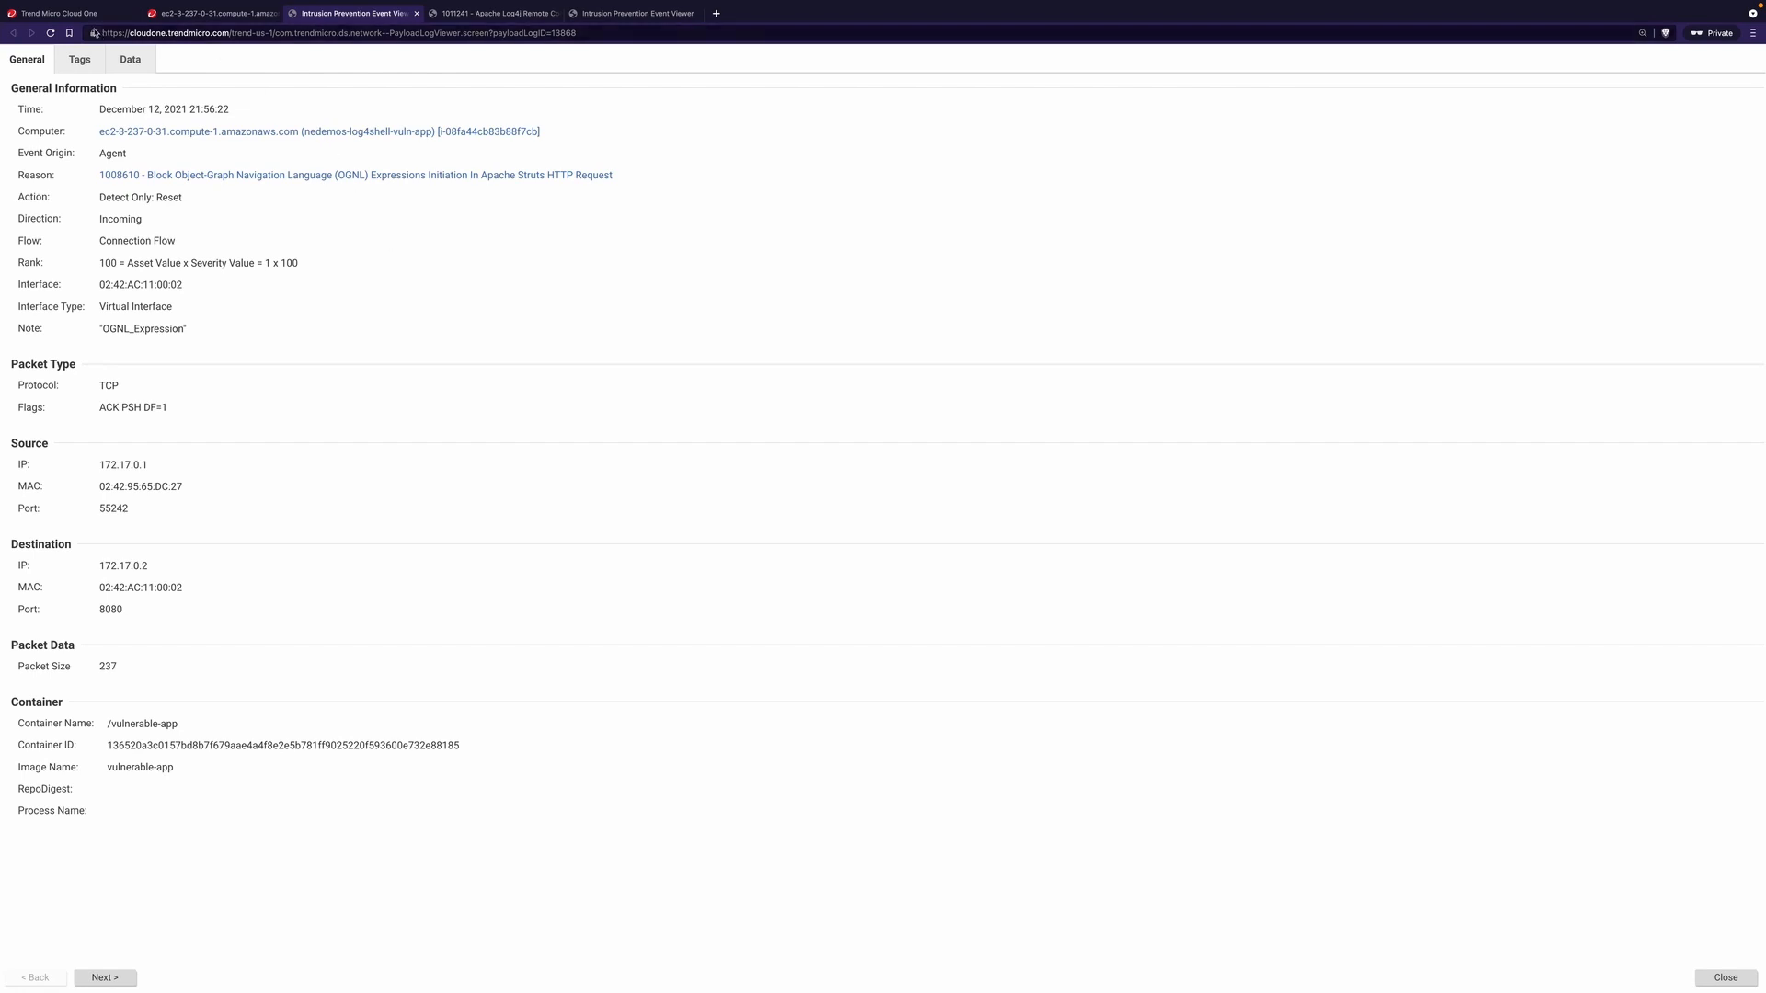
pyautogui.click(267, 131)
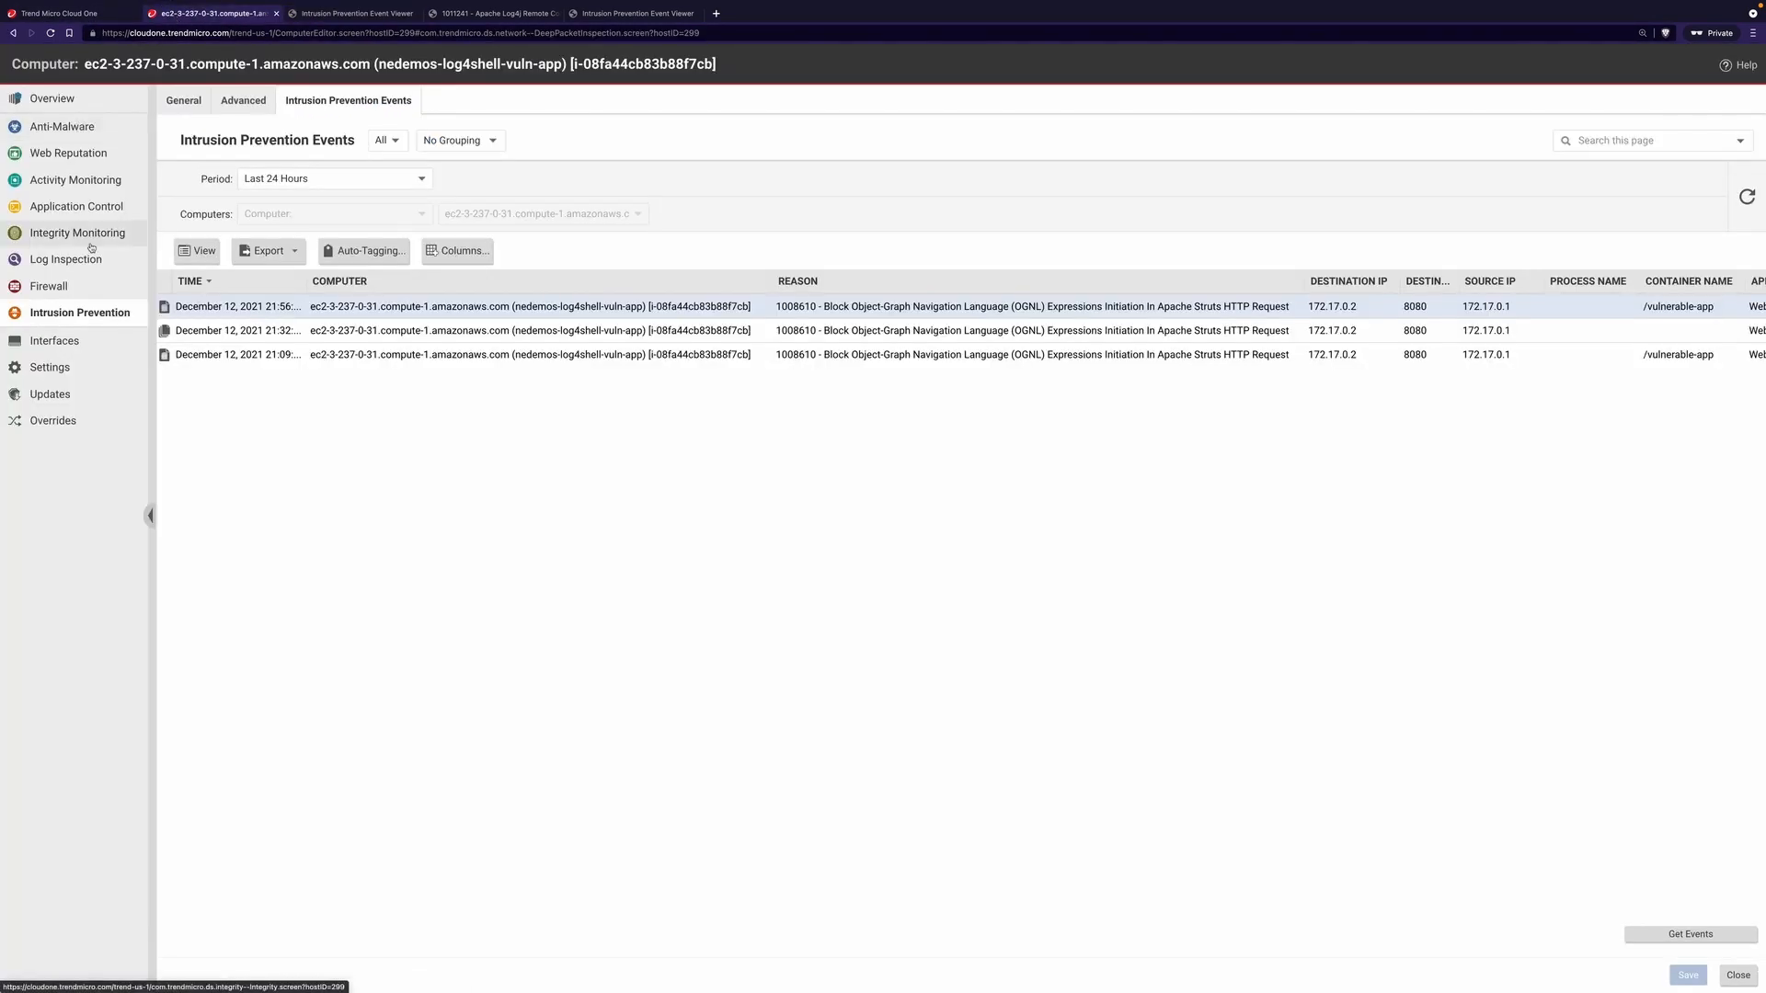
# Step: Inspect Log Inspection rule 1011241 Apache Log4j, its monitored access log configuration and general properties
pyautogui.click(66, 260)
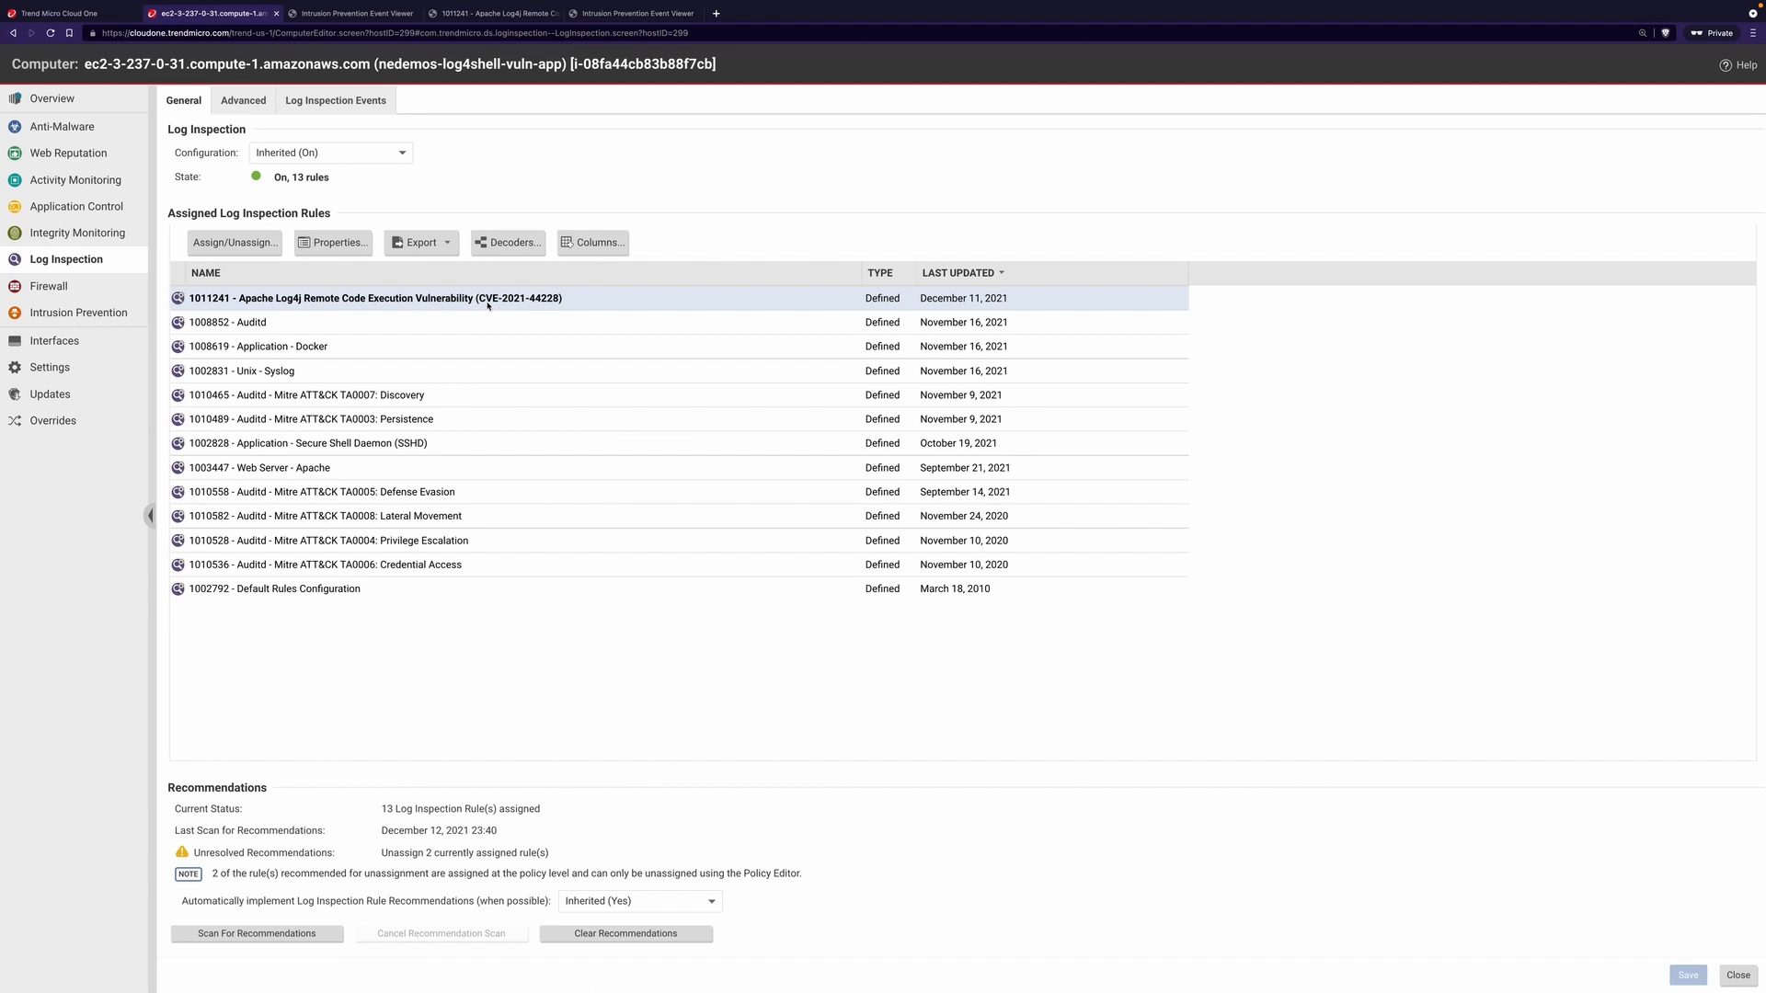
pyautogui.doubleClick(375, 297)
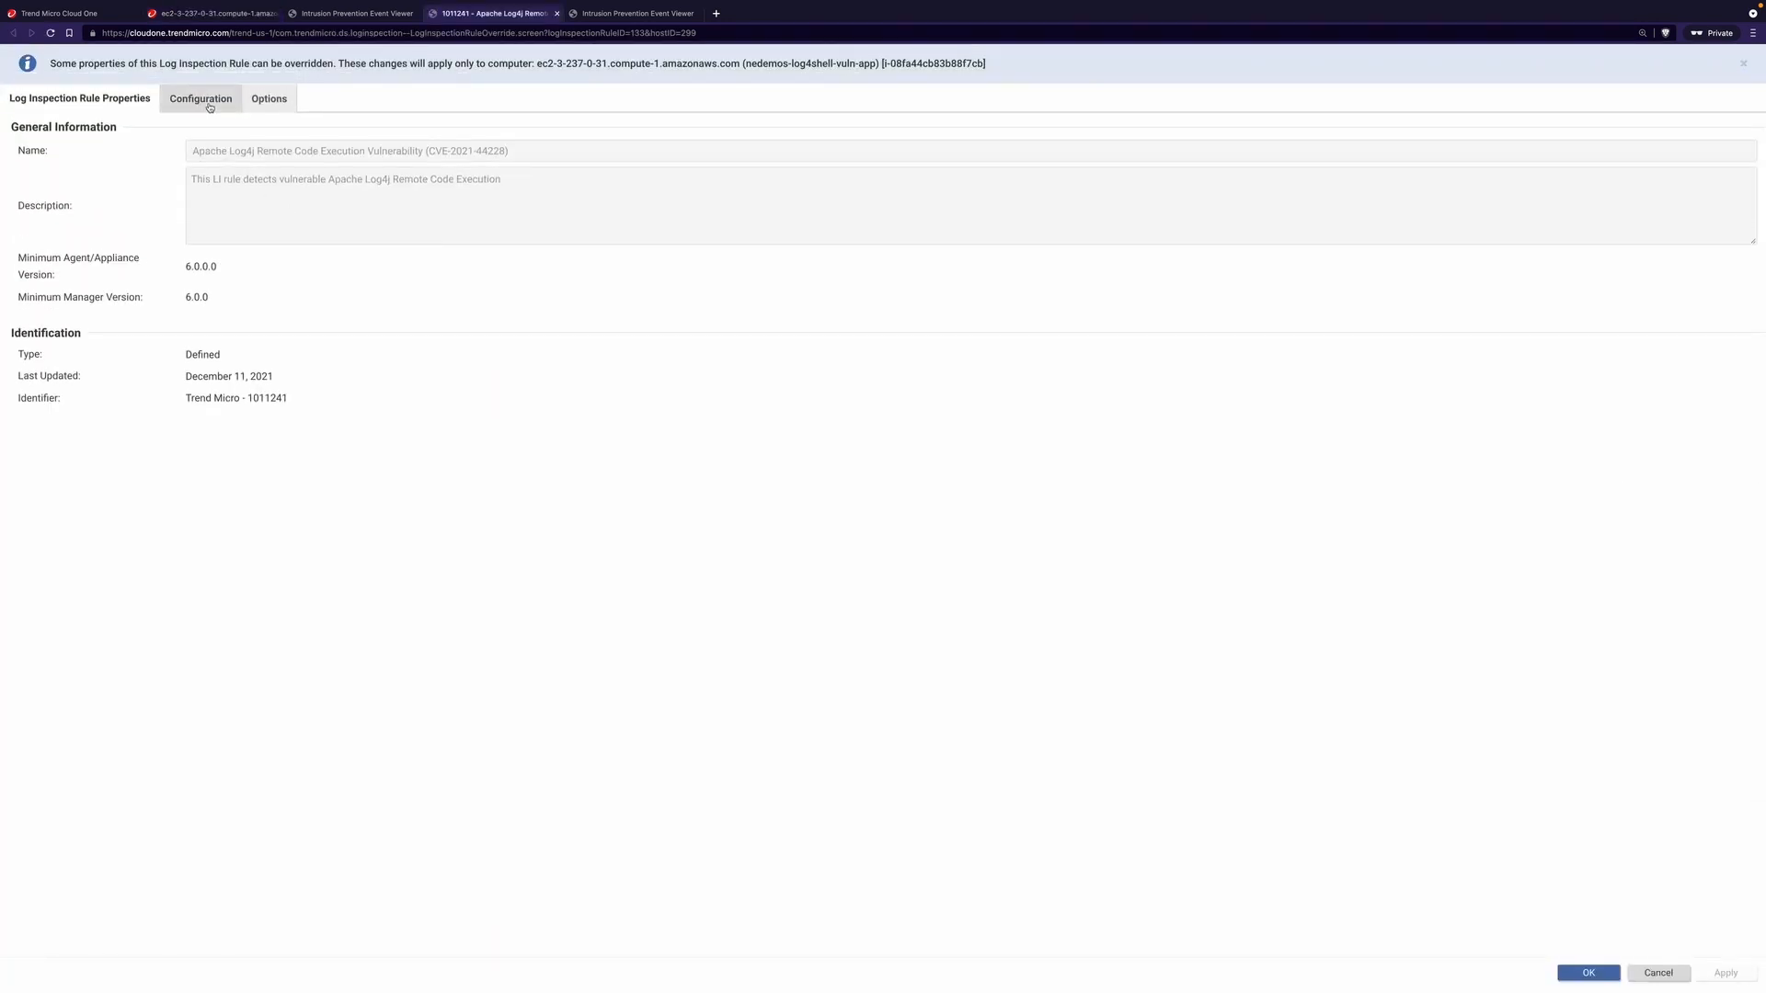
pyautogui.click(201, 100)
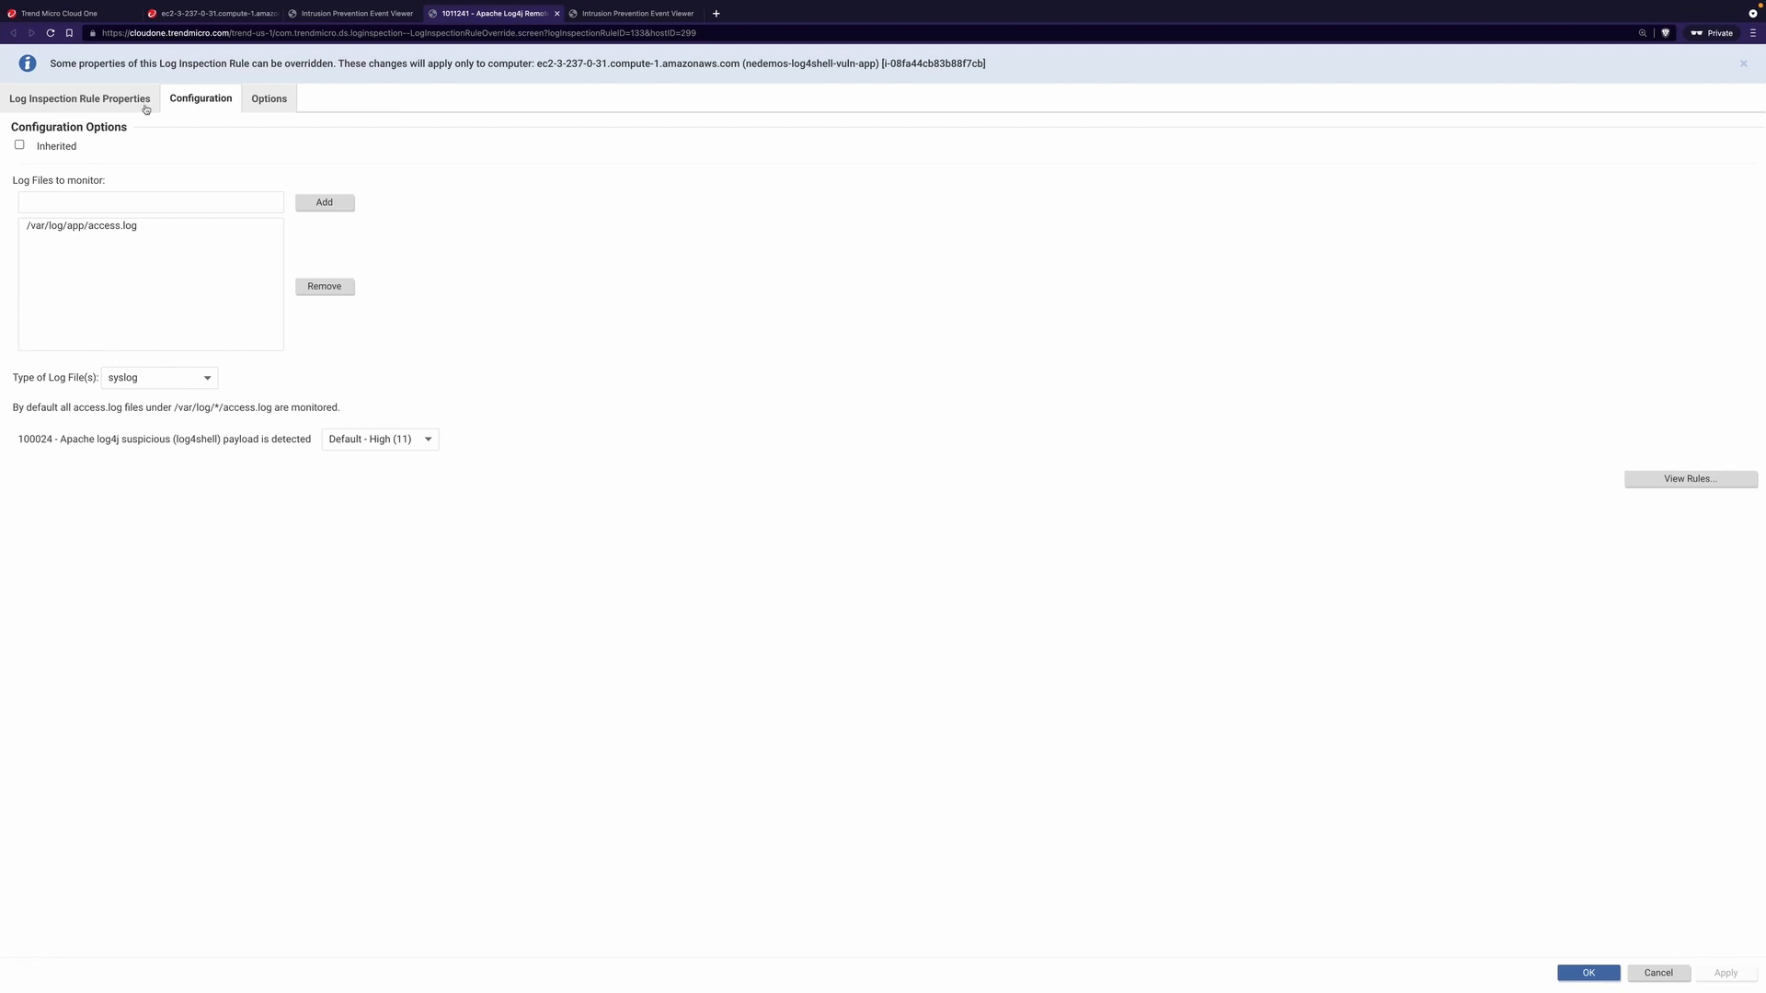
pyautogui.click(79, 99)
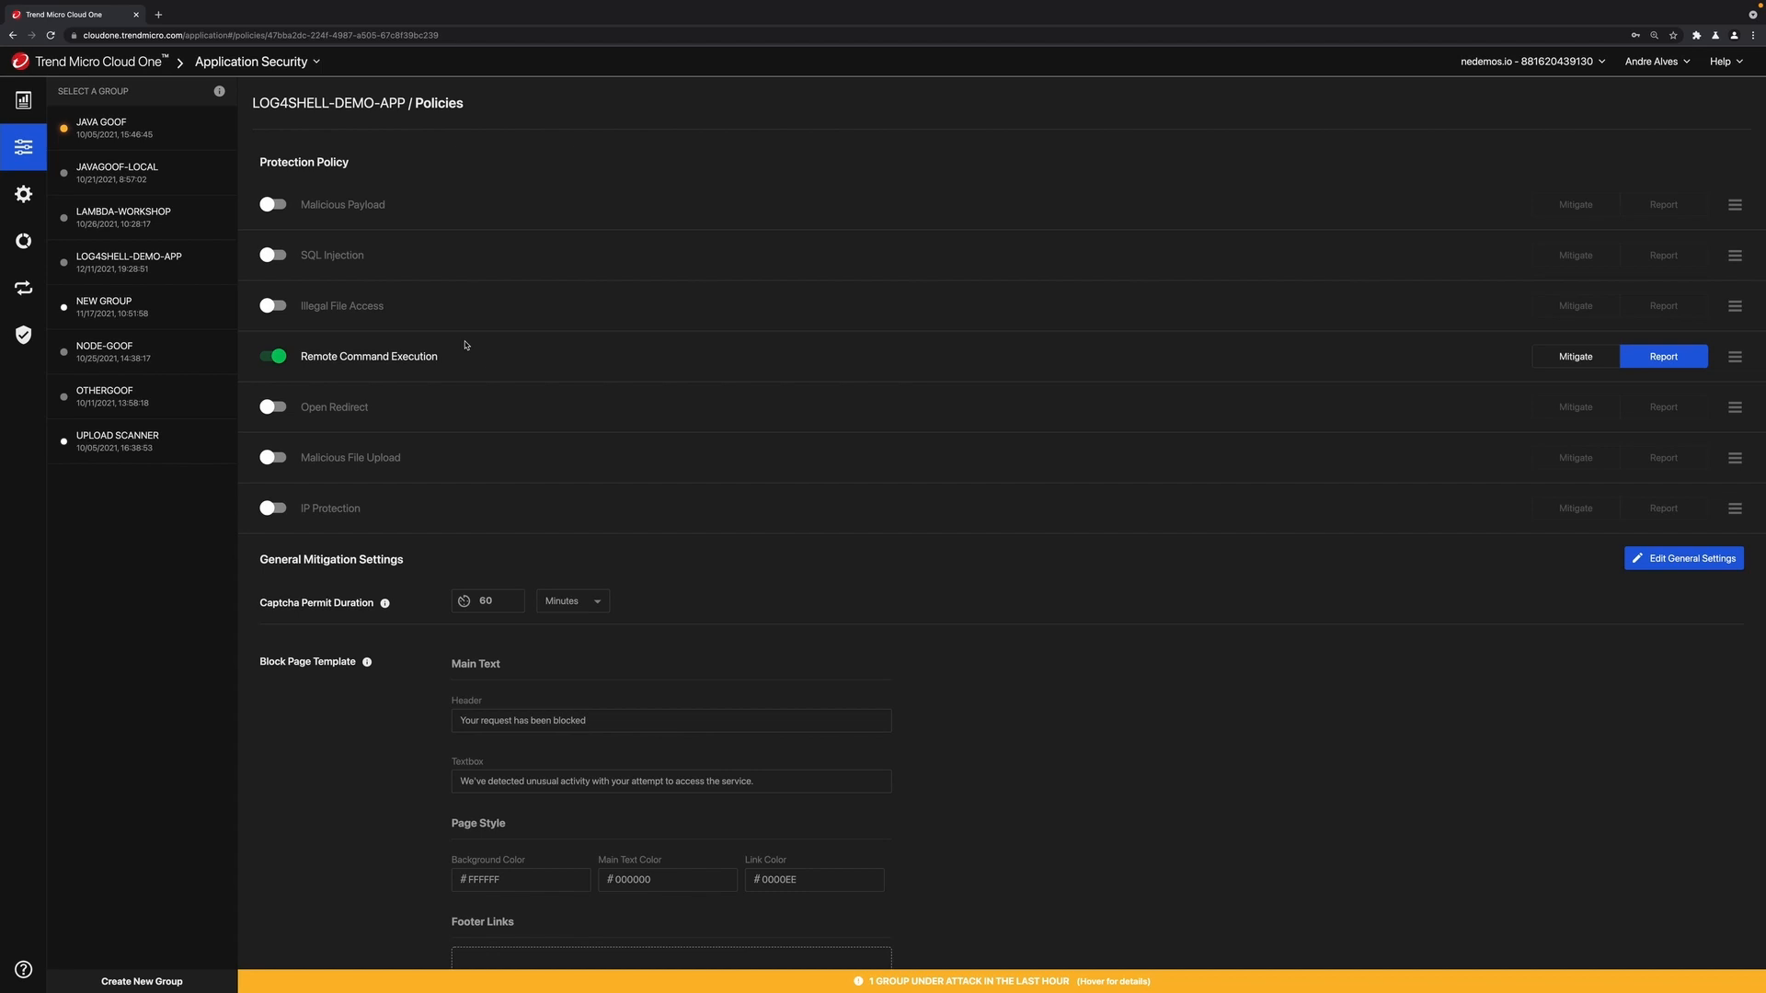
pyautogui.moveTo(1741, 365)
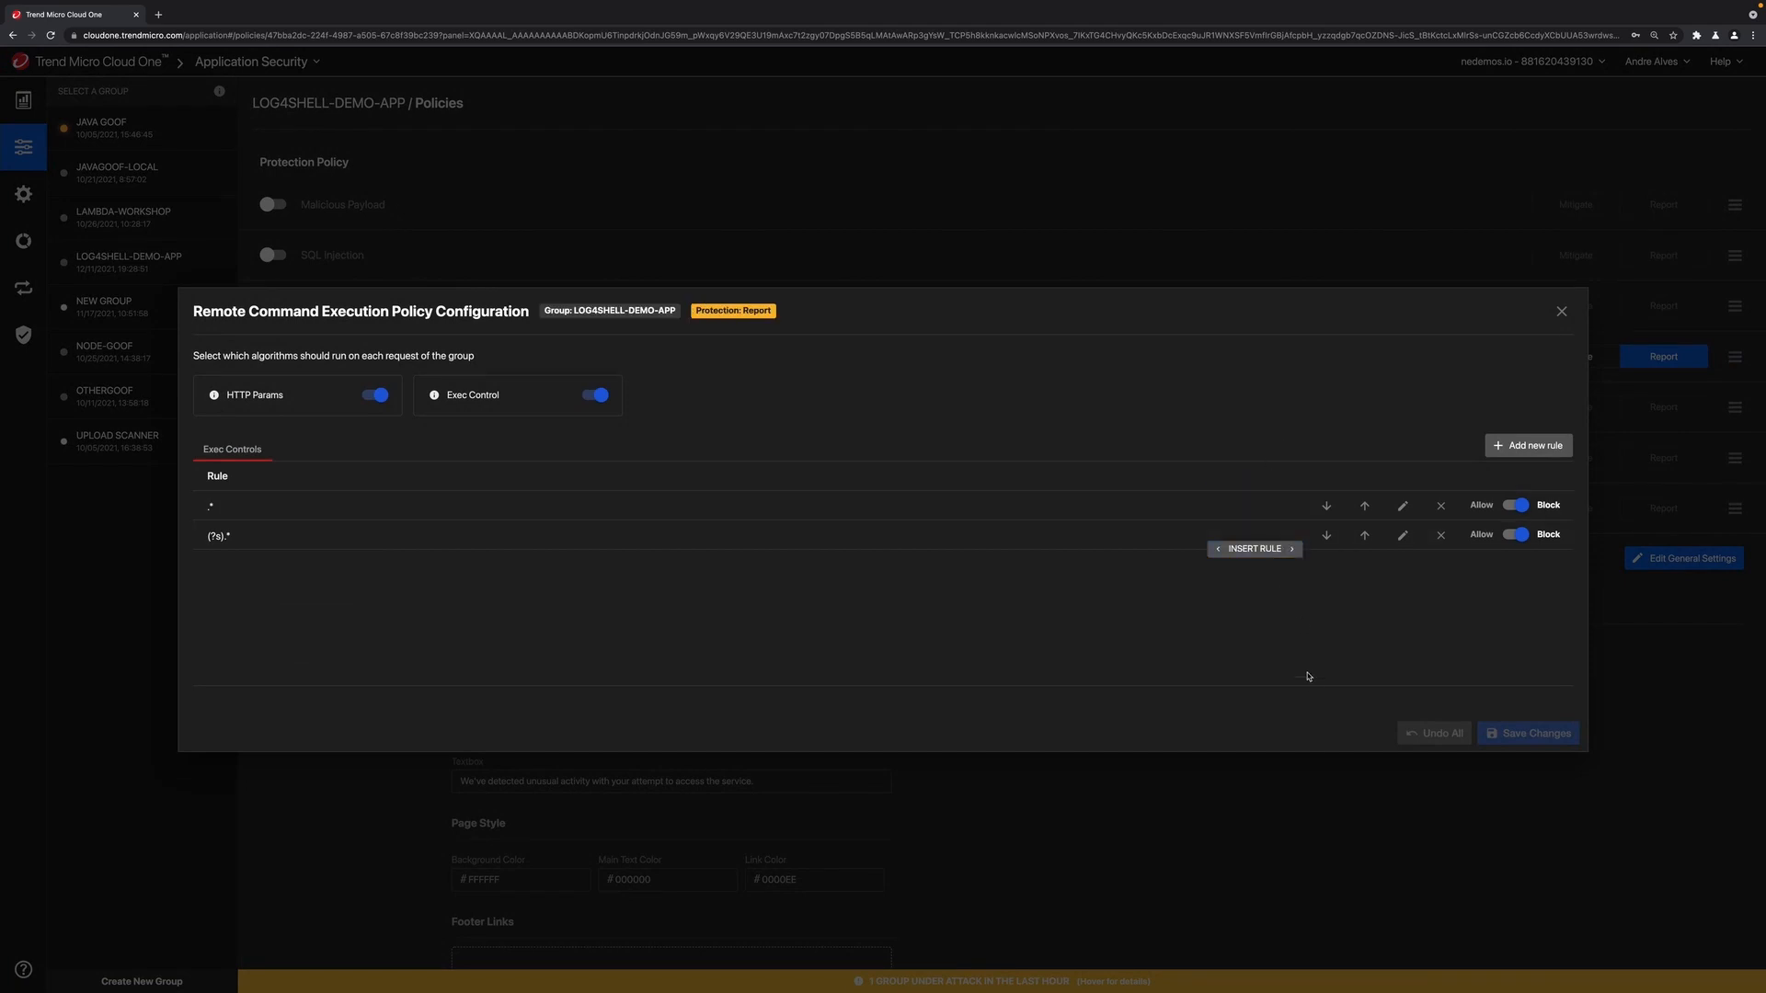
# Step: Close the Remote Command Execution policy configuration for LOG4SHELL-DEMO-APP
pyautogui.click(1561, 312)
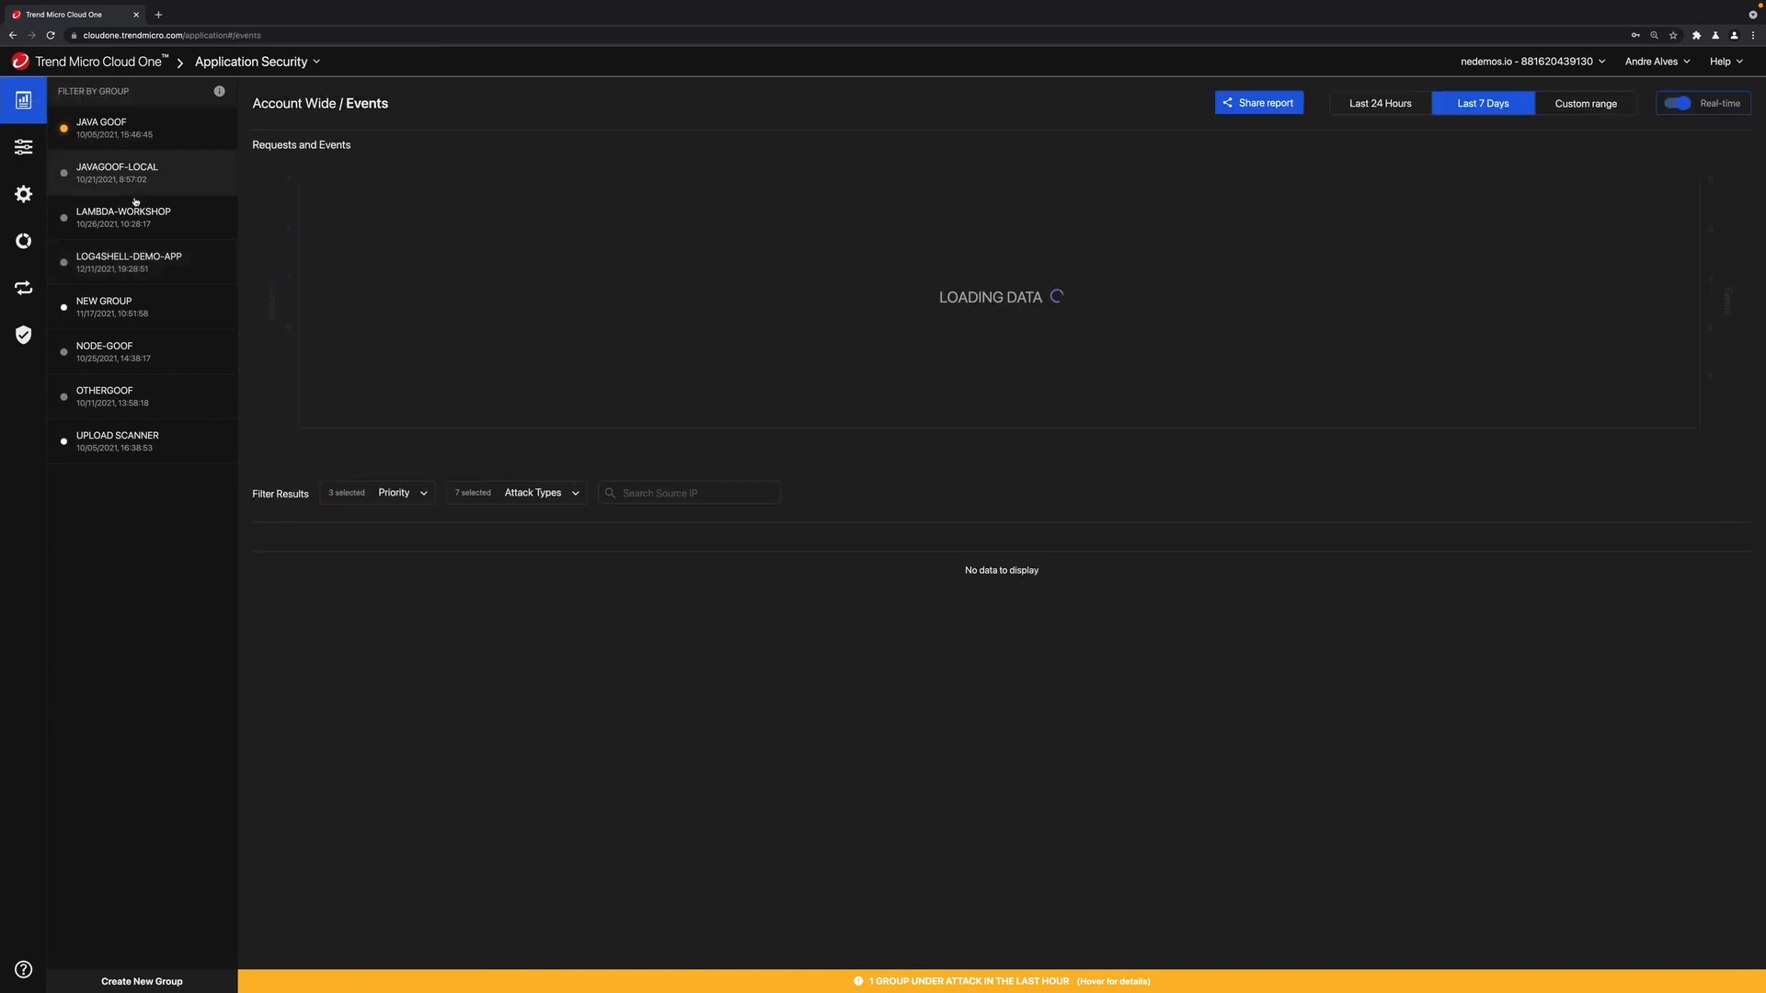
# Step: Show the LOG4SHELL-DEMO-APP group's Remote Command Execution events and scroll to the latest attack
pyautogui.click(129, 261)
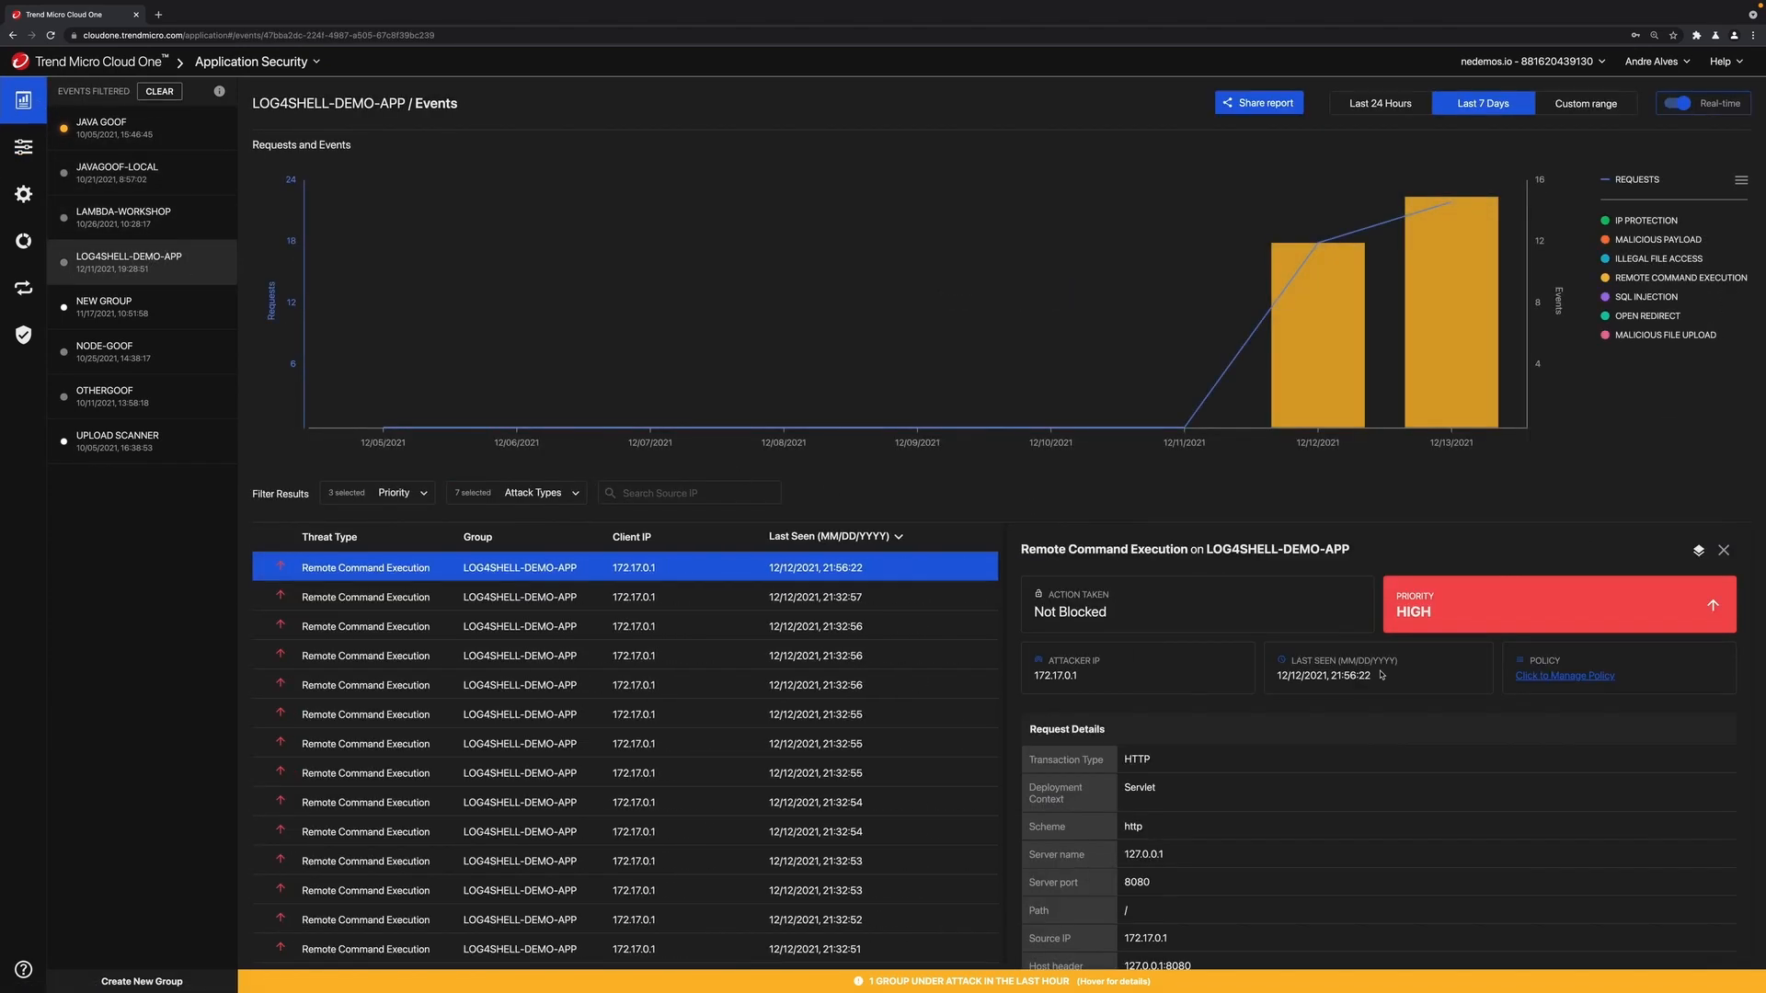
pyautogui.scroll(-3)
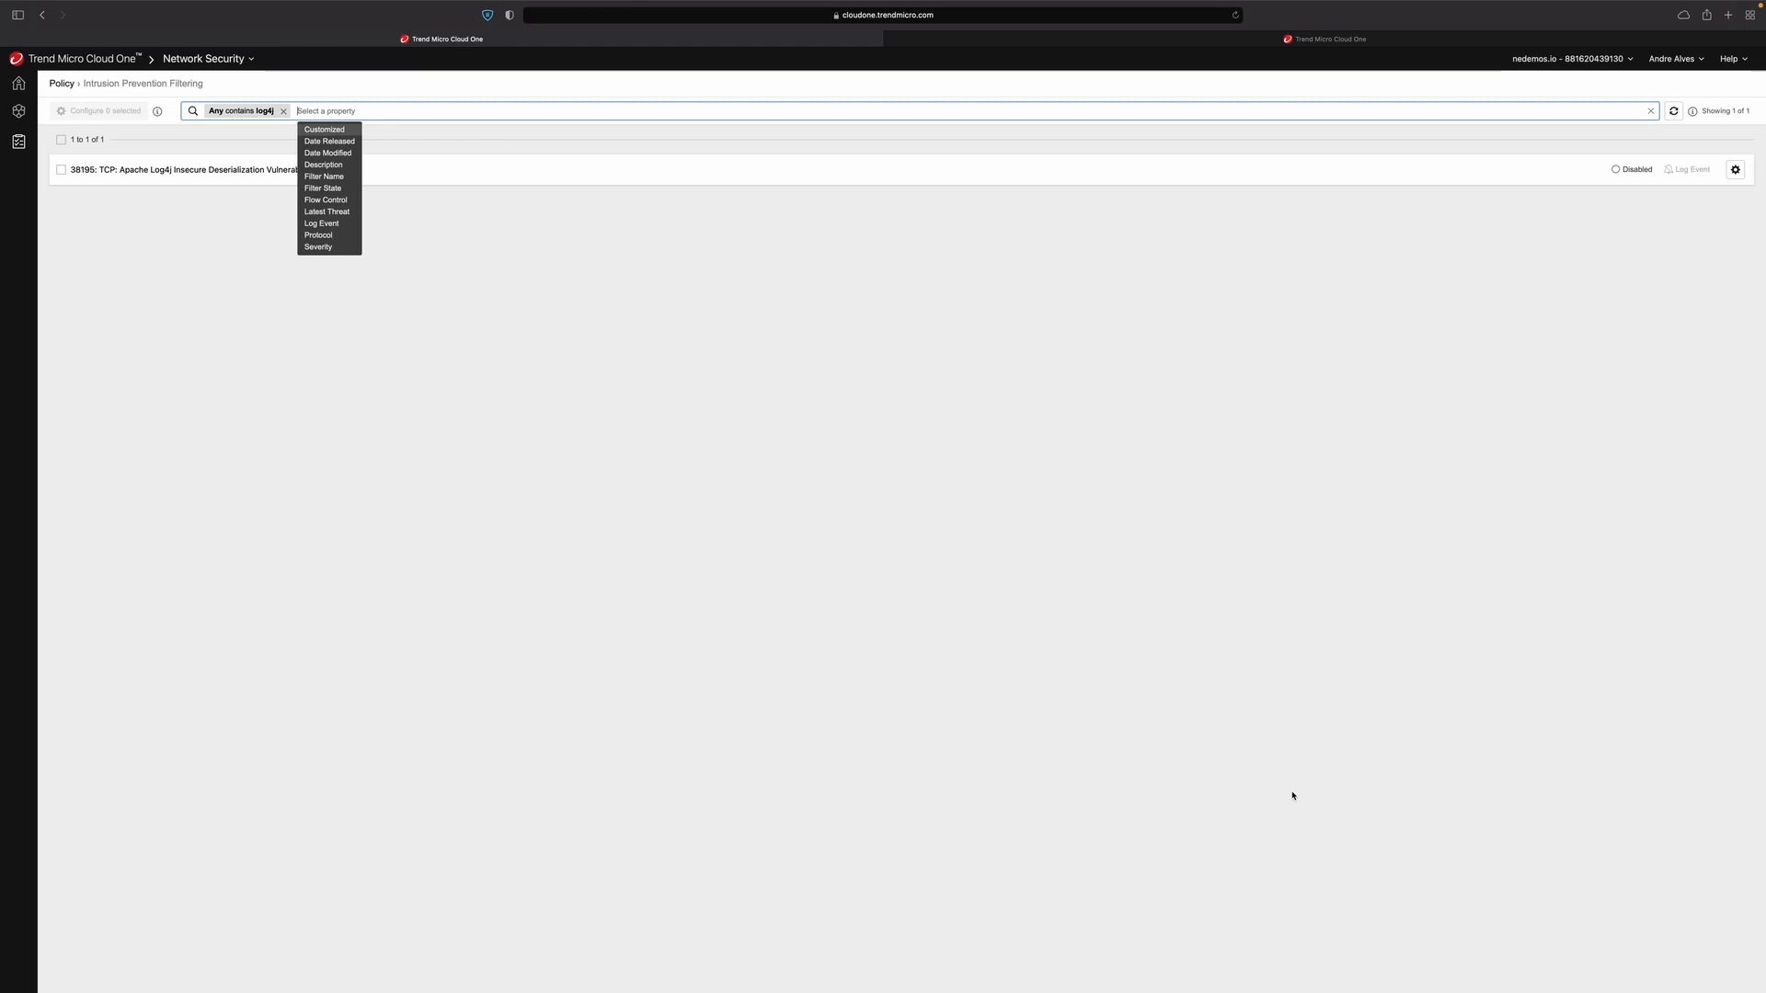
pyautogui.moveTo(217, 418)
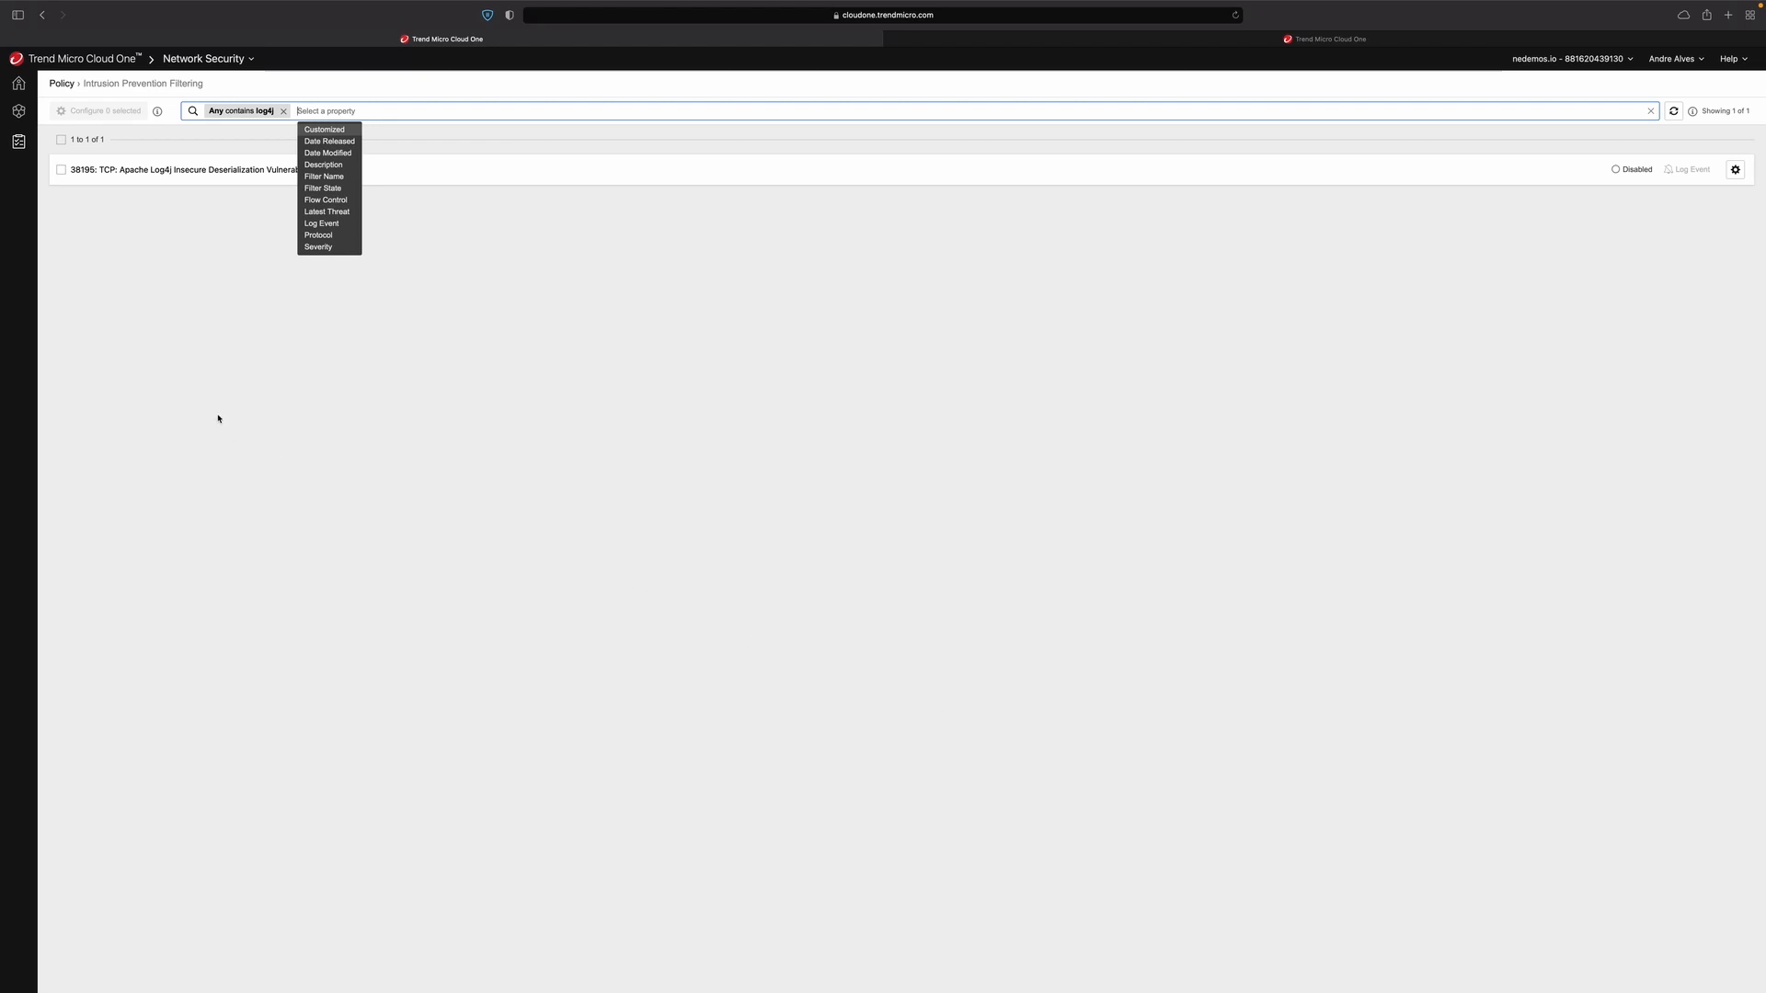
# Step: Bring up Network Security's Policy menu listing Sync Management, TLS Inspection, Intrusion Prevention and more
pyautogui.click(19, 142)
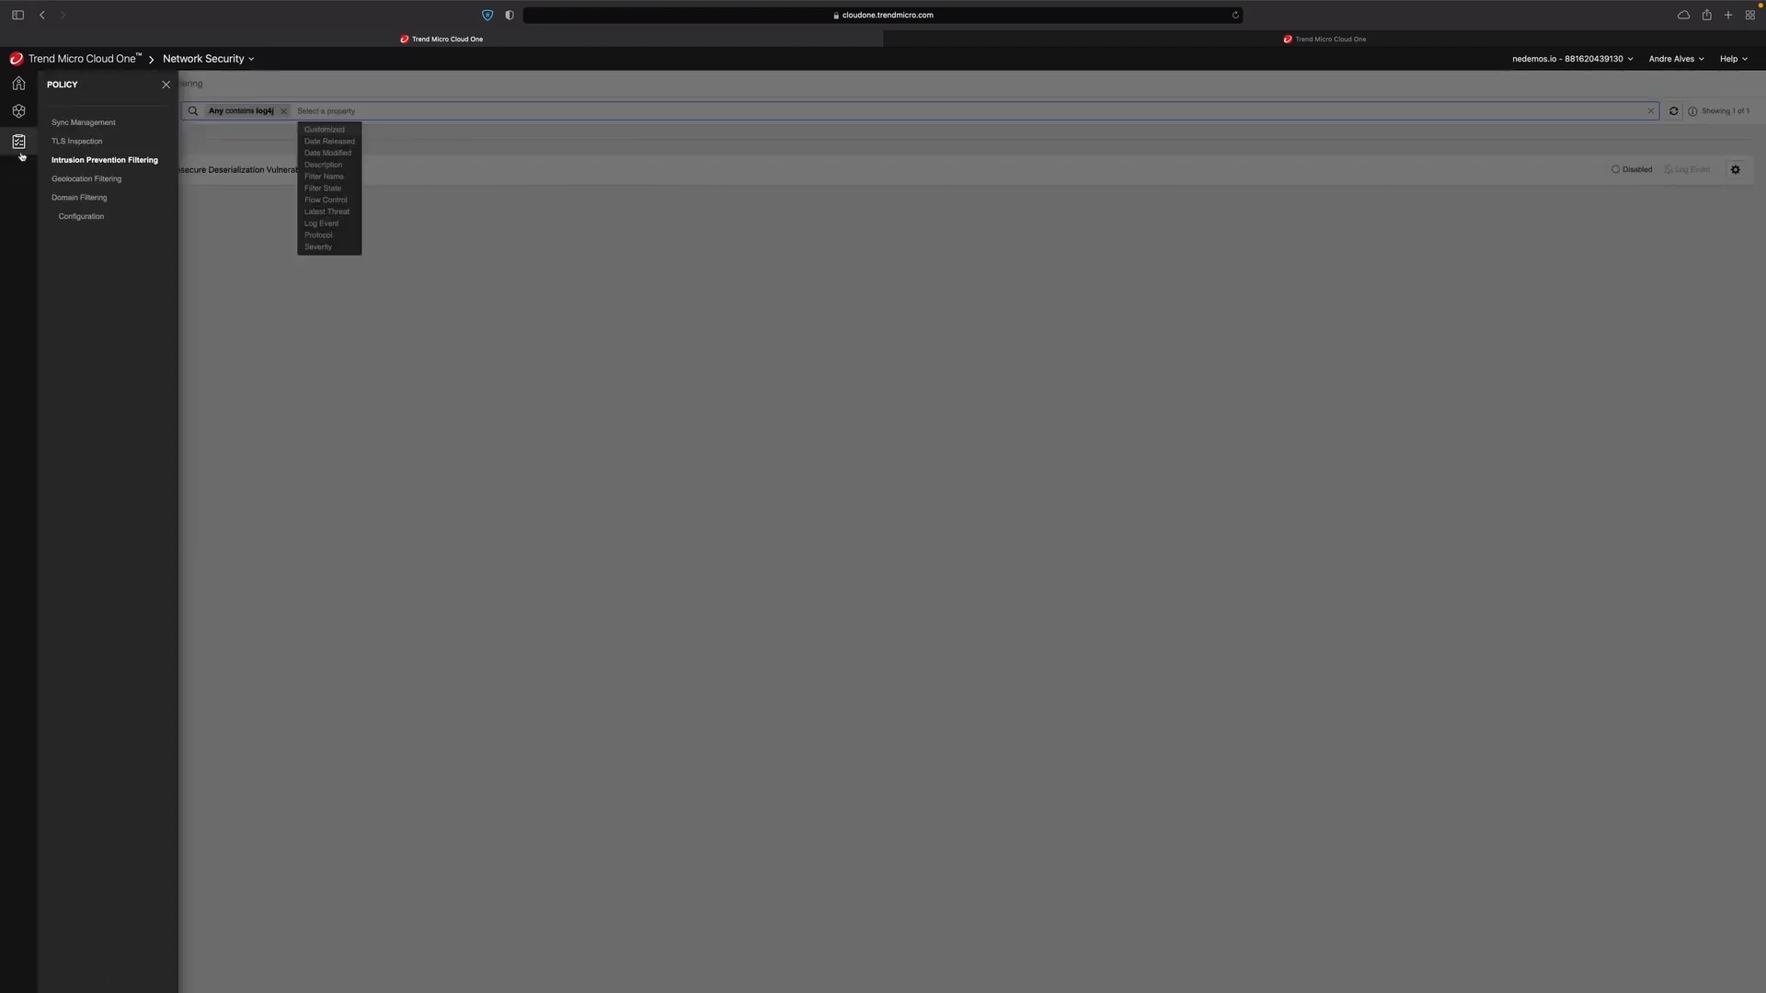